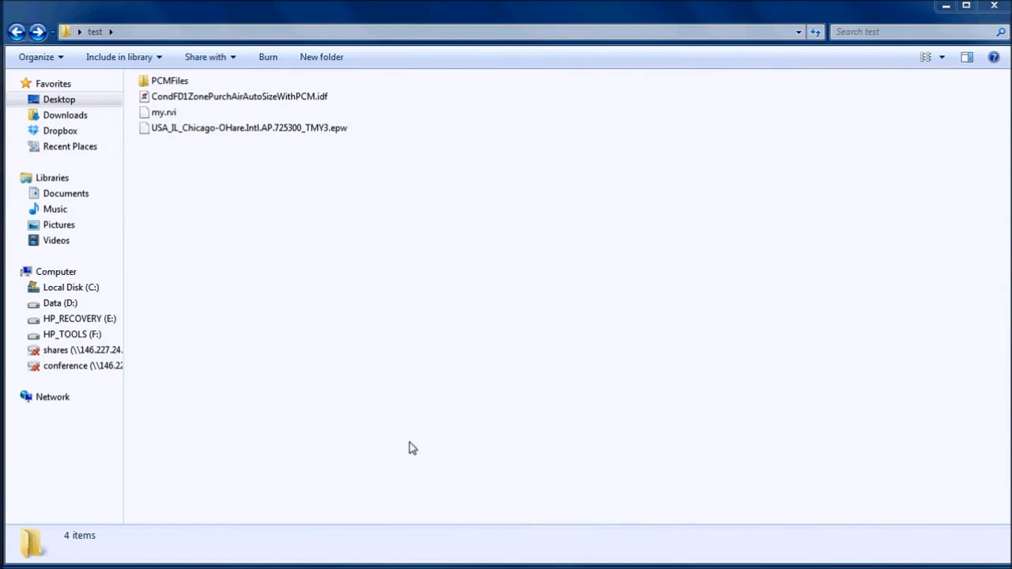
Look over the Chicago weather file and my.rvi, then bring up my.rvi's context actions
{"action": "left_click", "coordinate": [249, 127]}
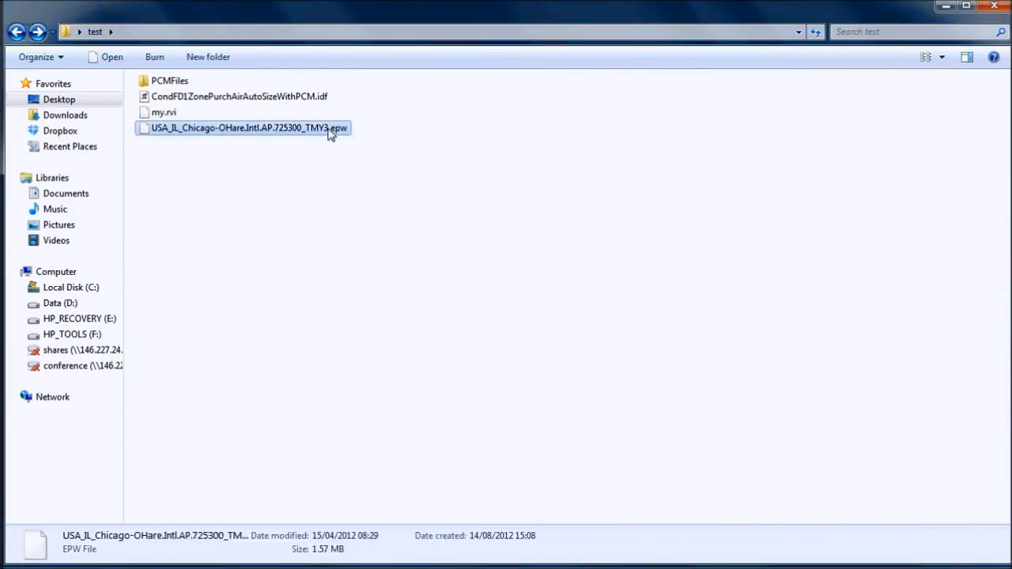
{"action": "mouse_move", "coordinate": [164, 112]}
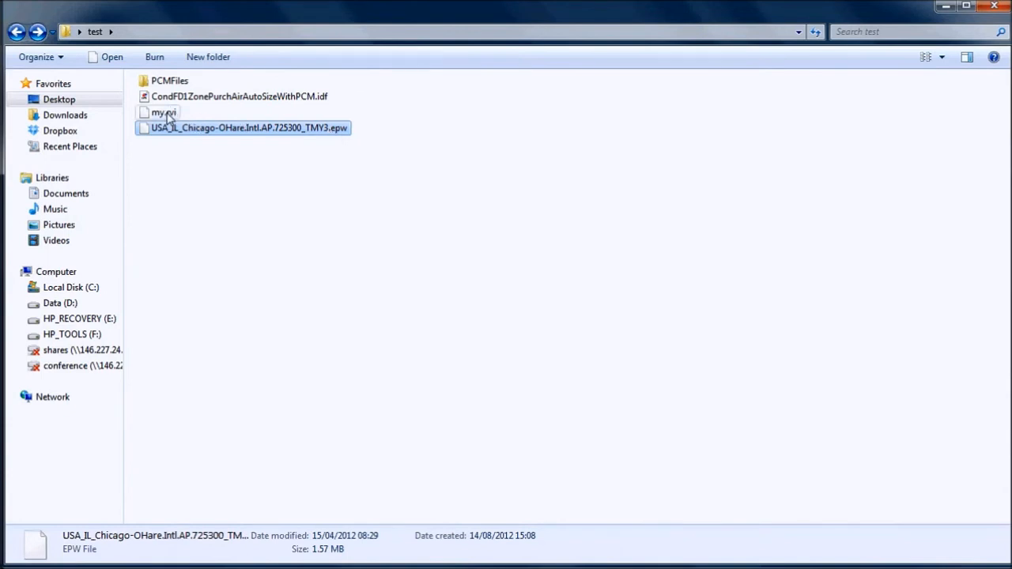
{"action": "left_click", "coordinate": [163, 112]}
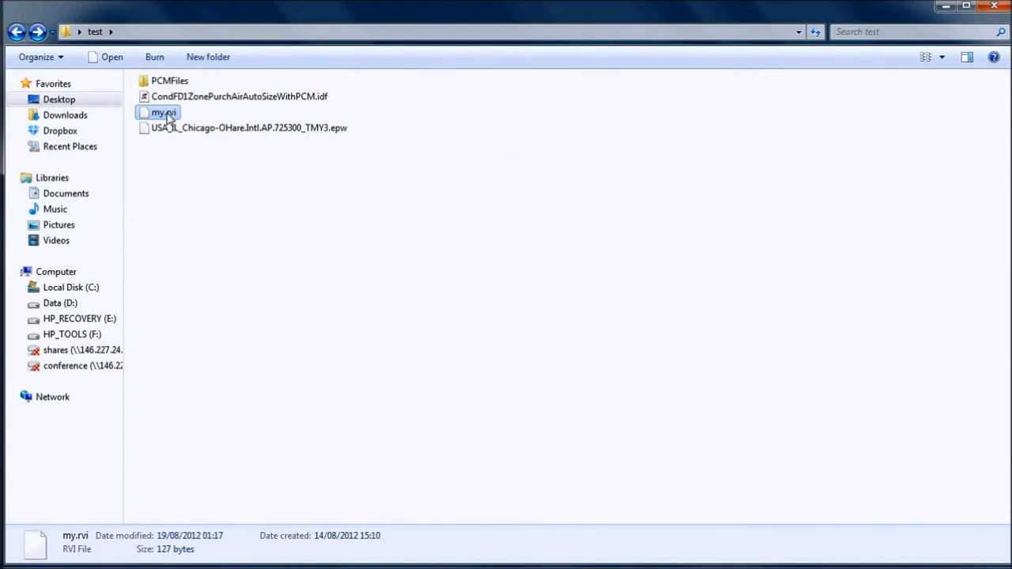
{"action": "right_click", "coordinate": [164, 110]}
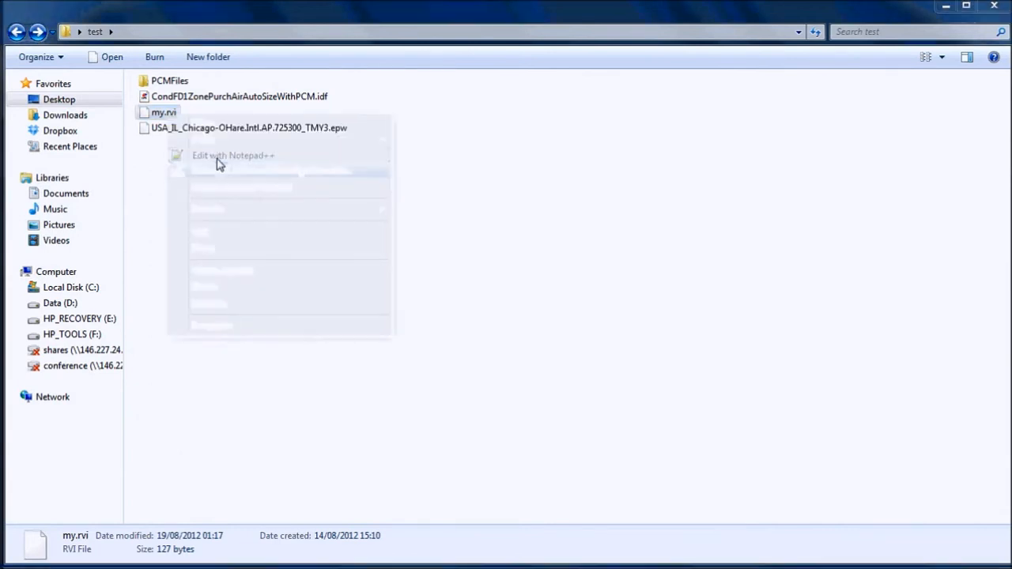
Open my.rvi in Notepad++ and select its three Ideal Loads output variable lines
{"action": "left_click", "coordinate": [233, 155]}
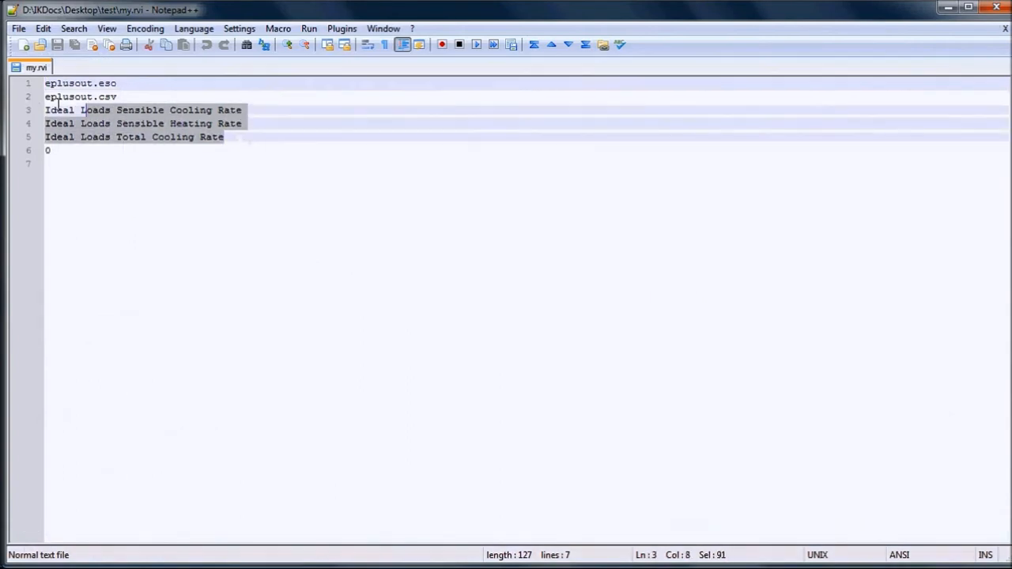
{"action": "left_click", "coordinate": [44, 111]}
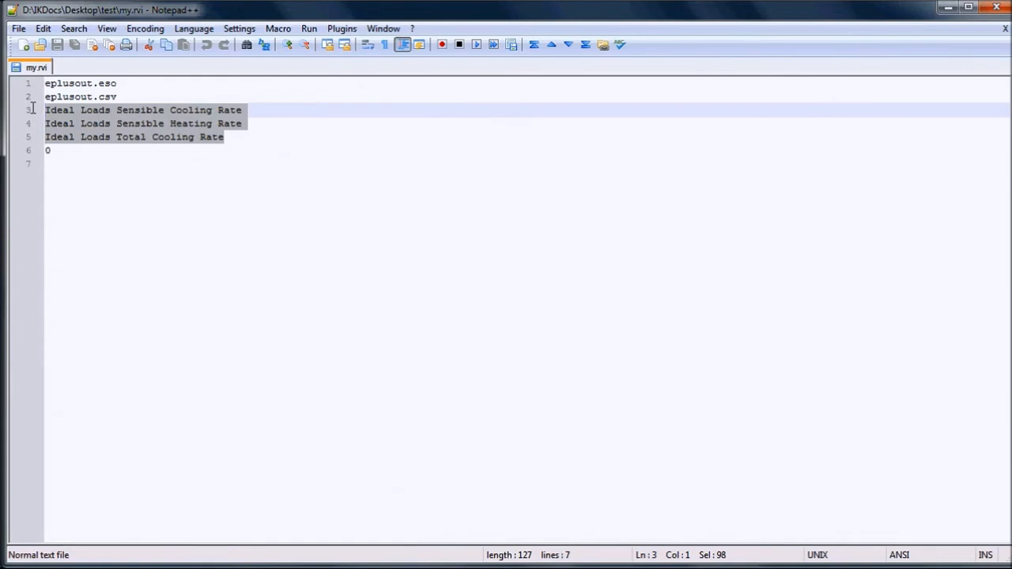
{"action": "mouse_move", "coordinate": [949, 10]}
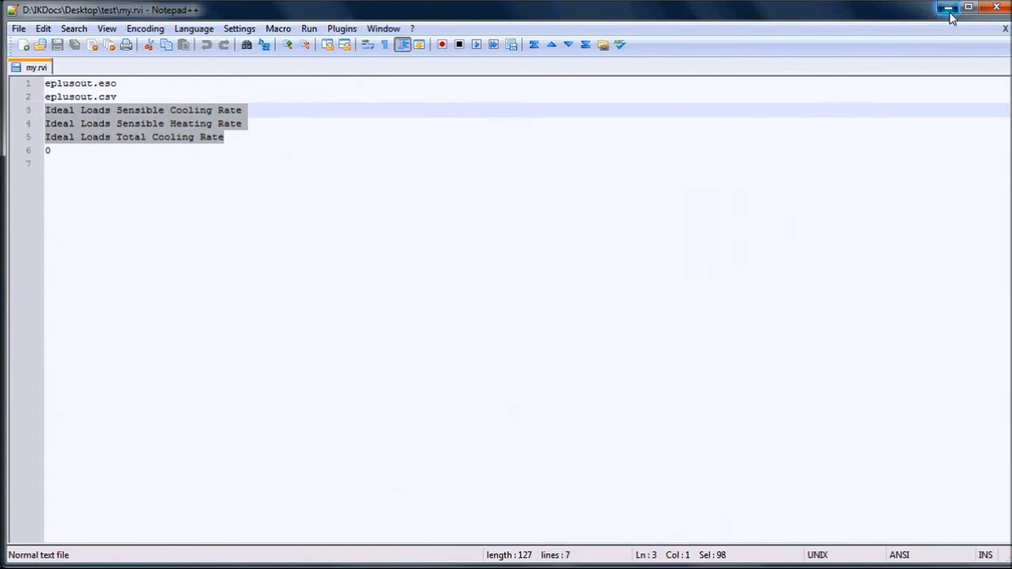
Return to the folder and accept renaming the CondFD1ZonePurchAirAutoSizeWithPCM model from .idf to .imf
{"action": "left_click", "coordinate": [948, 9]}
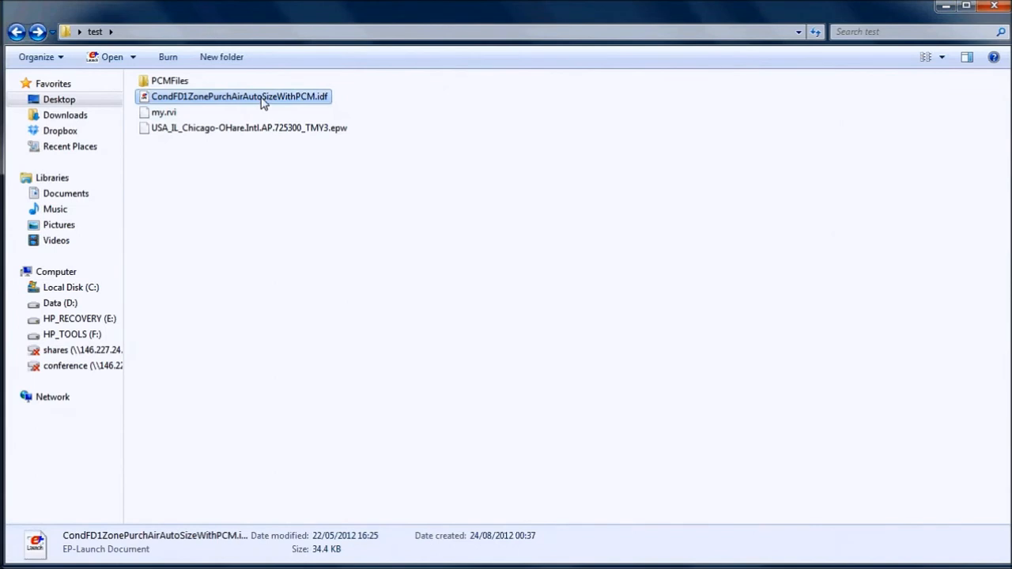
{"action": "mouse_move", "coordinate": [221, 217]}
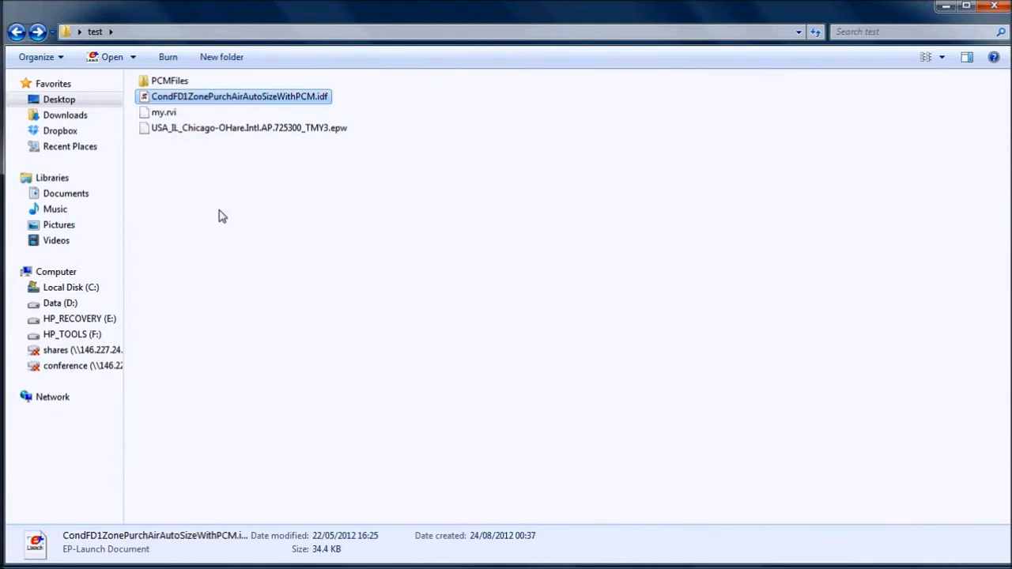
{"action": "mouse_move", "coordinate": [324, 101]}
{"action": "type", "text": "m"}
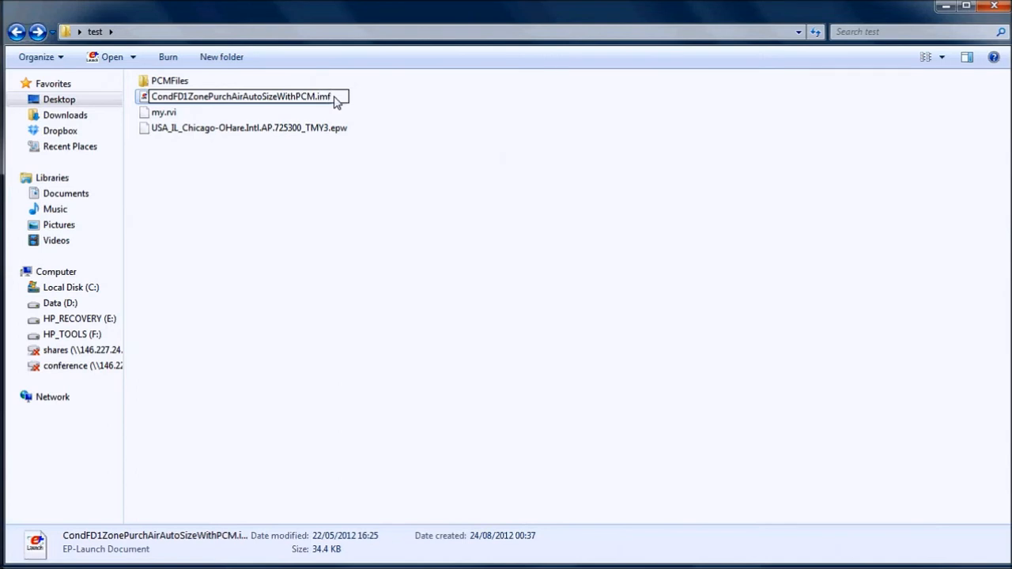
{"action": "double_click", "coordinate": [241, 97]}
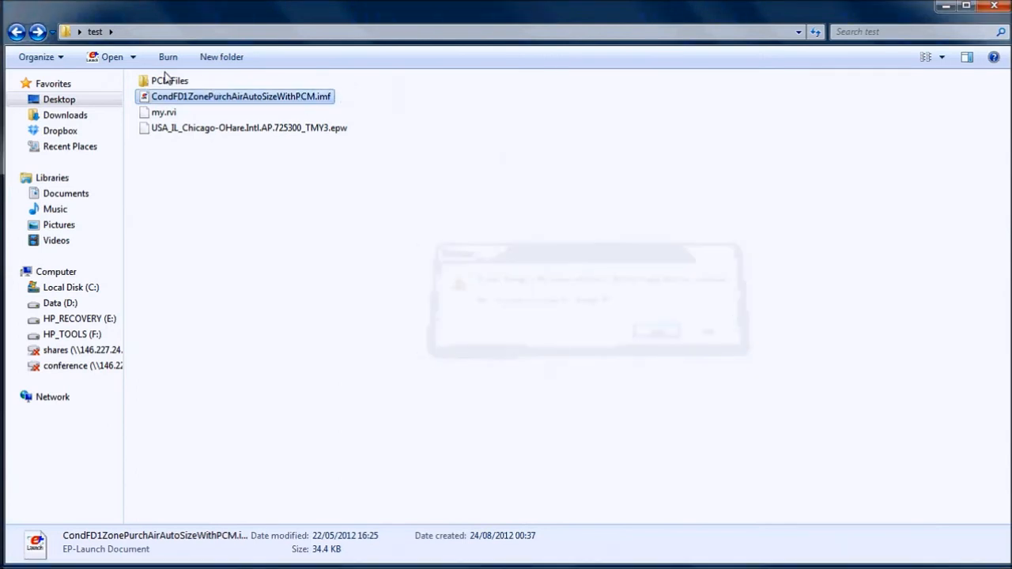
{"action": "mouse_move", "coordinate": [166, 79]}
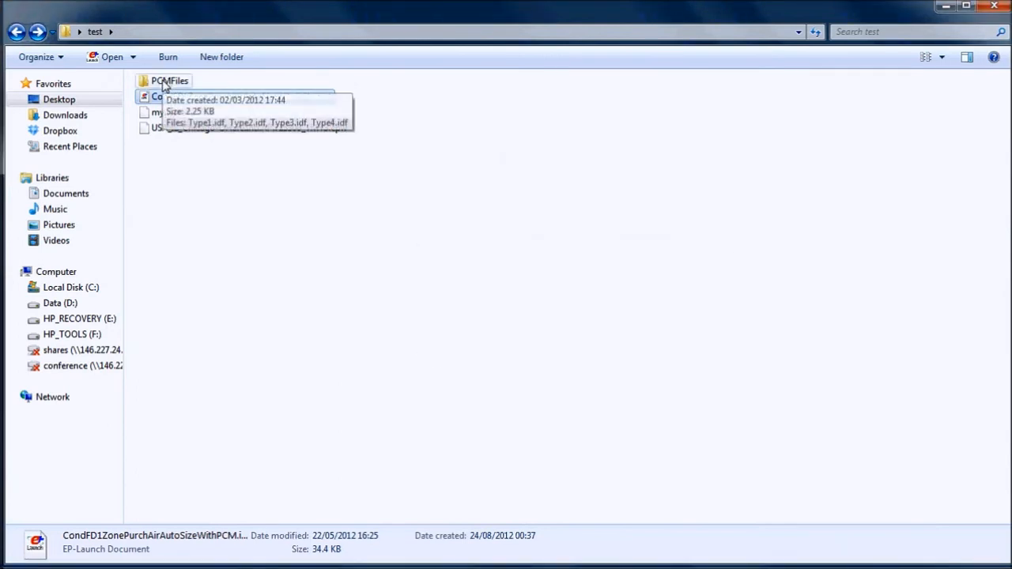
Open PCMFiles and look over Type2.idf and Type4.idf among its four PCM files
{"action": "double_click", "coordinate": [169, 80]}
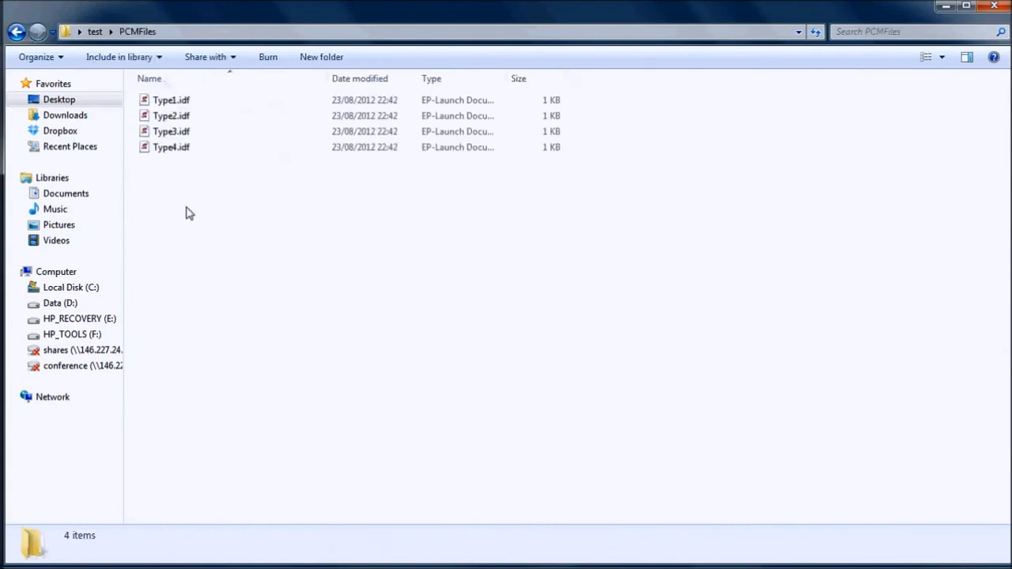
{"action": "mouse_move", "coordinate": [196, 241]}
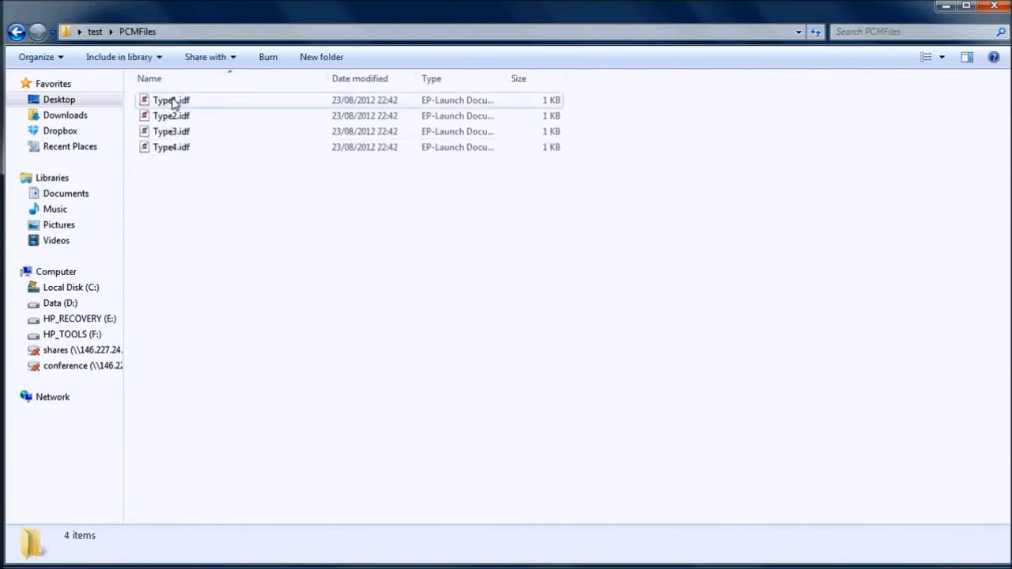
{"action": "left_click", "coordinate": [171, 115]}
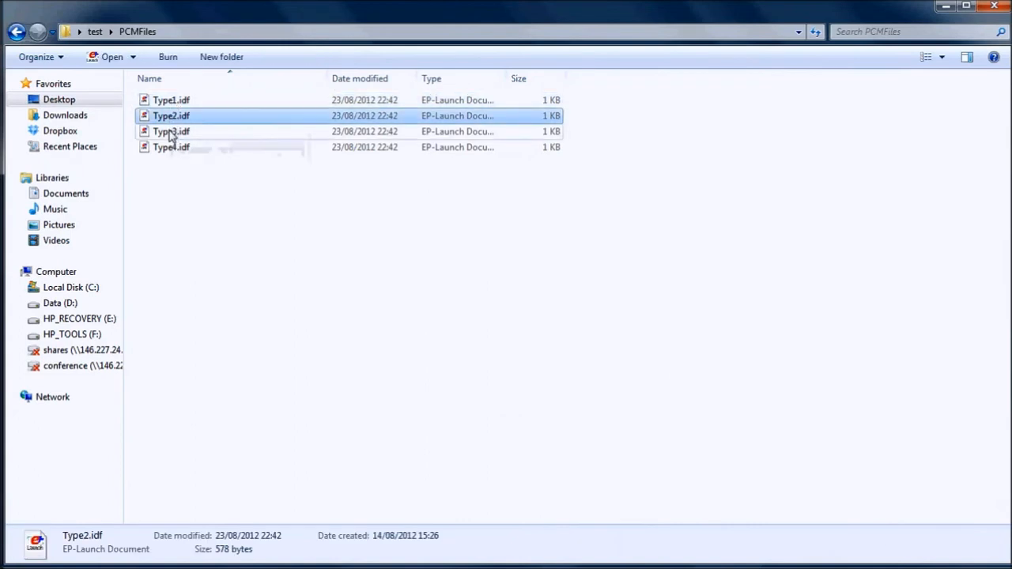
{"action": "left_click", "coordinate": [171, 147]}
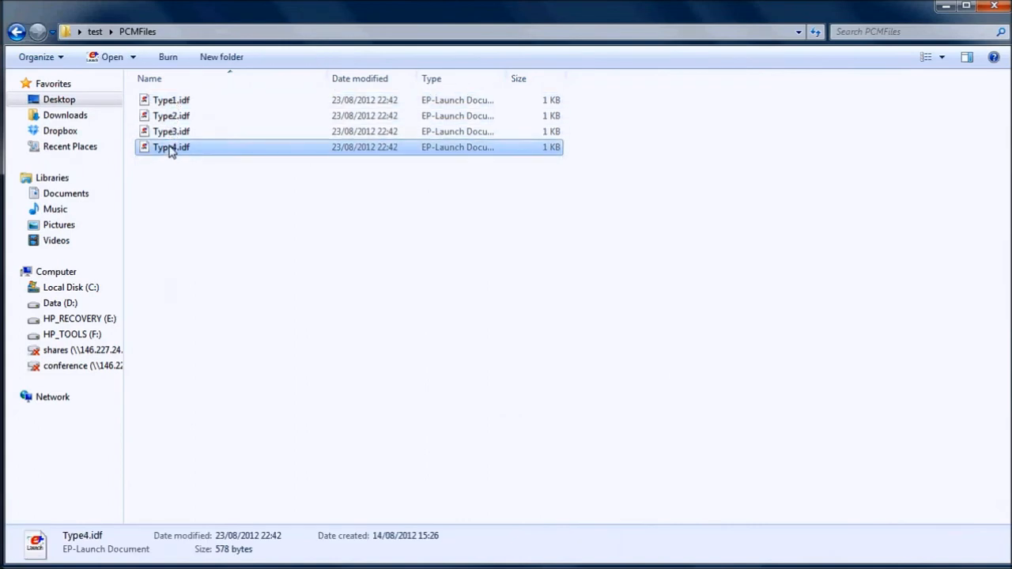
{"action": "left_click", "coordinate": [180, 186]}
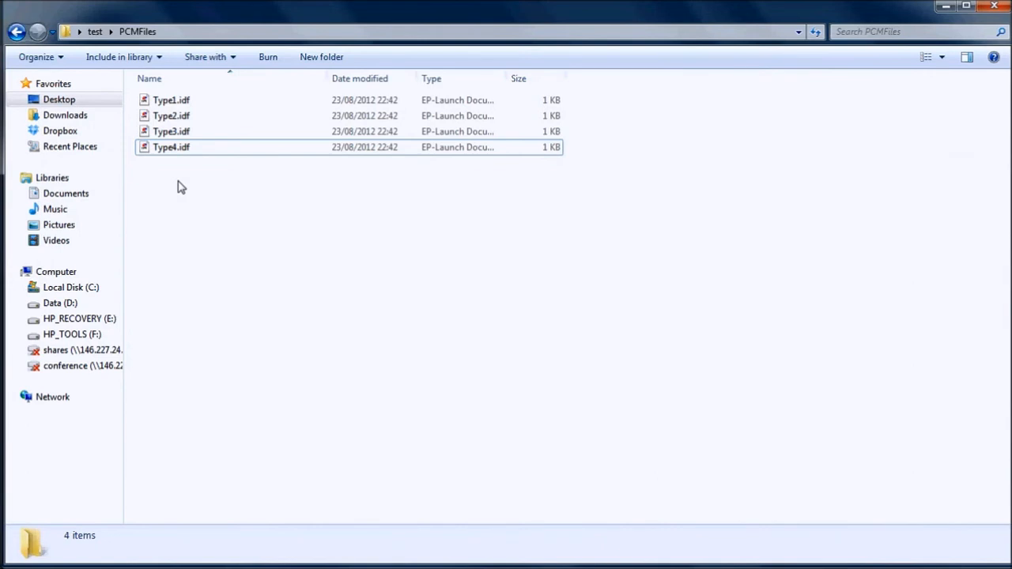
{"action": "mouse_move", "coordinate": [206, 193]}
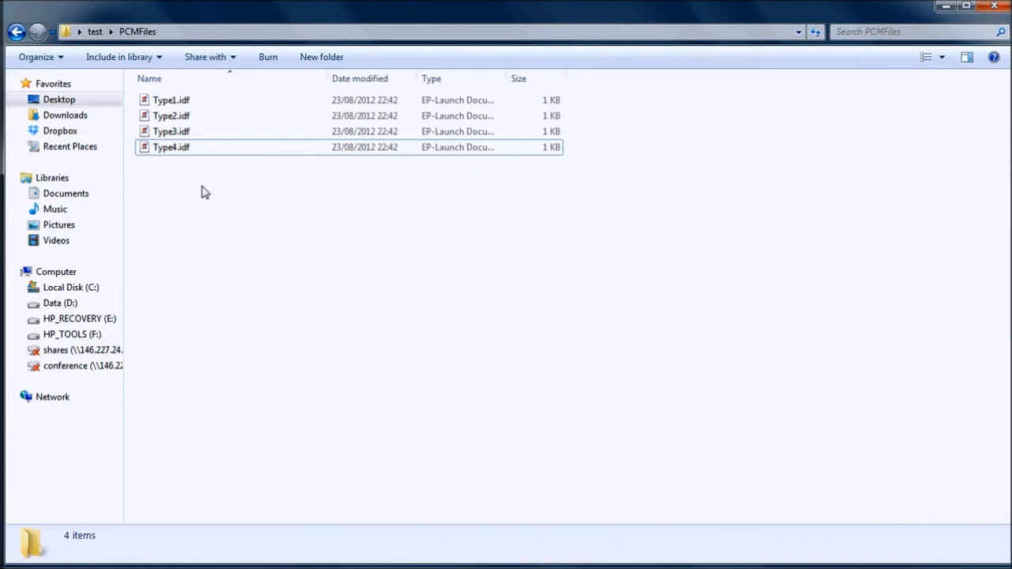
{"action": "mouse_move", "coordinate": [234, 215]}
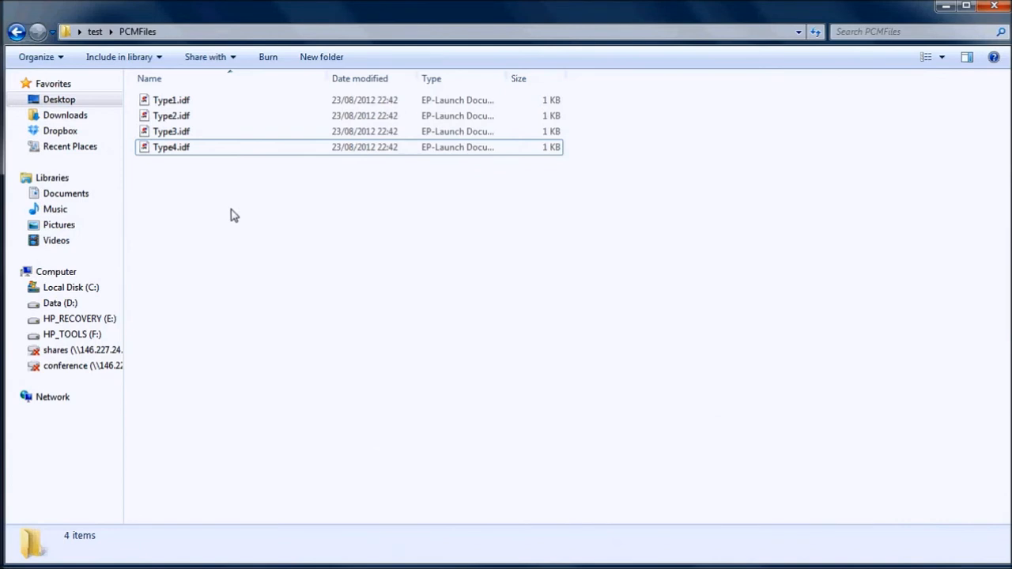
View Type1.idf's plaster board PhaseChange material in Notepad++, then return to the files
{"action": "right_click", "coordinate": [171, 100]}
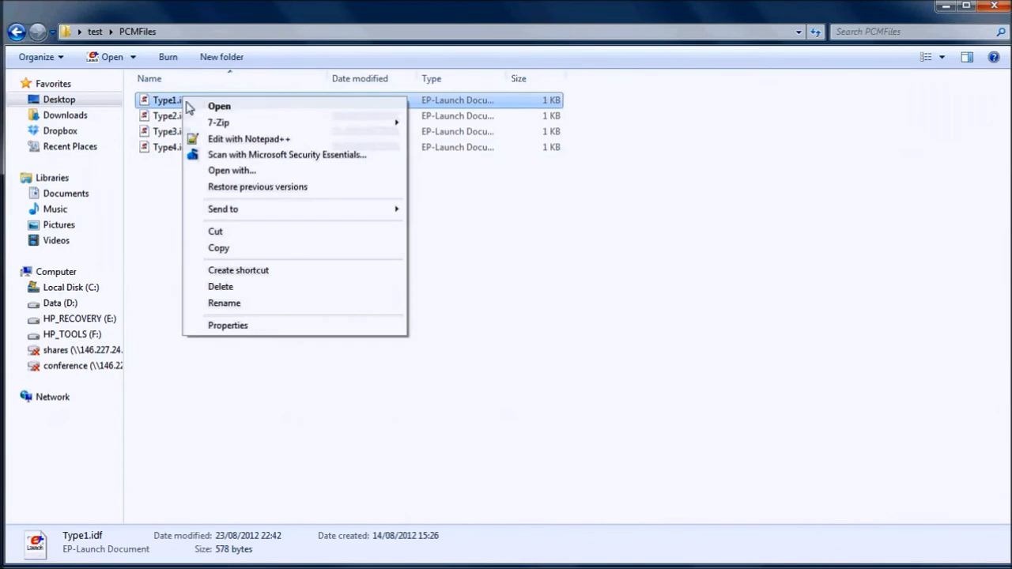
{"action": "left_click", "coordinate": [249, 139]}
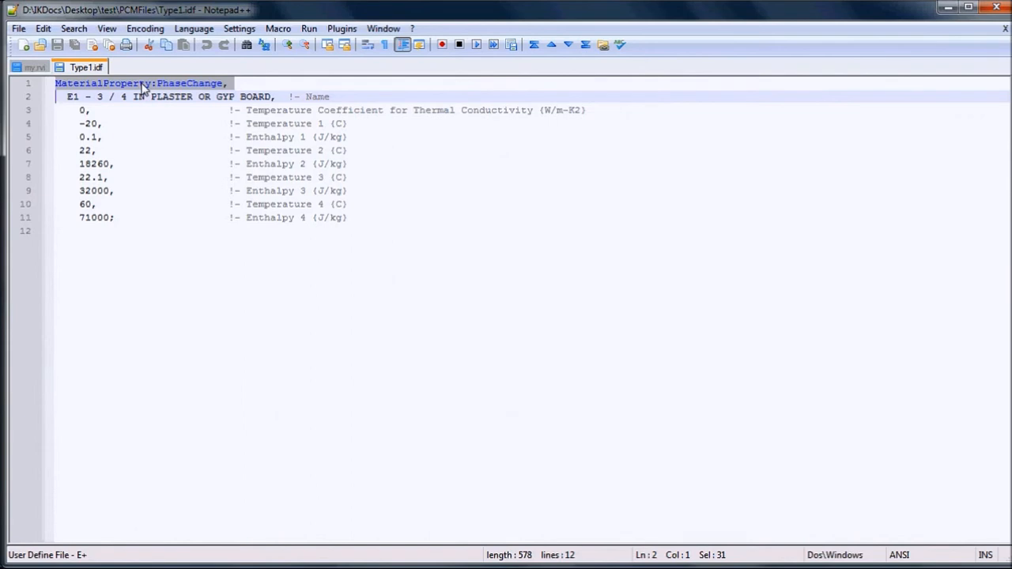
{"action": "left_click", "coordinate": [949, 9]}
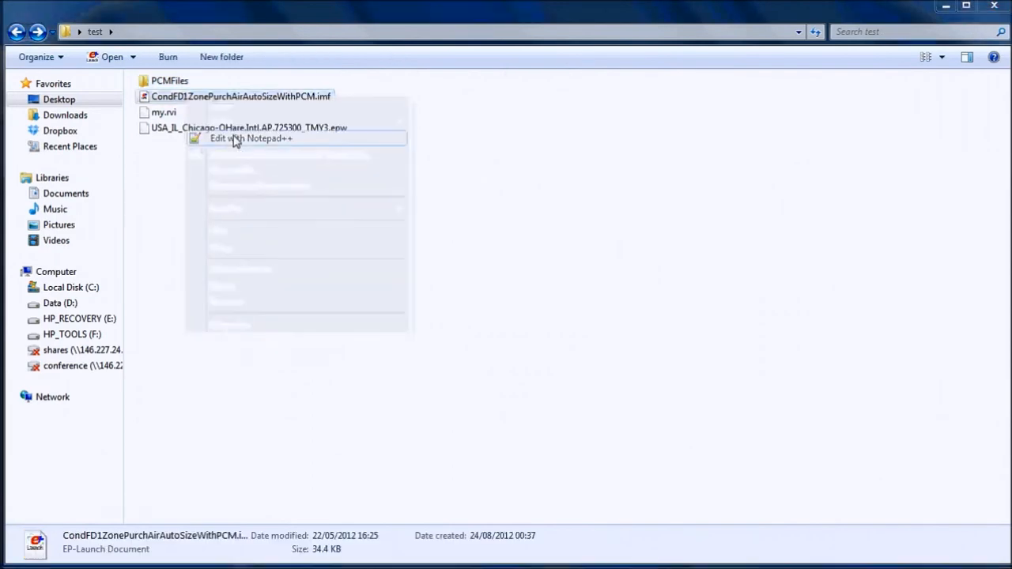
Remove the plaster board PhaseChange block from the .imf model and bring jEPlus forward
{"action": "left_click", "coordinate": [252, 137]}
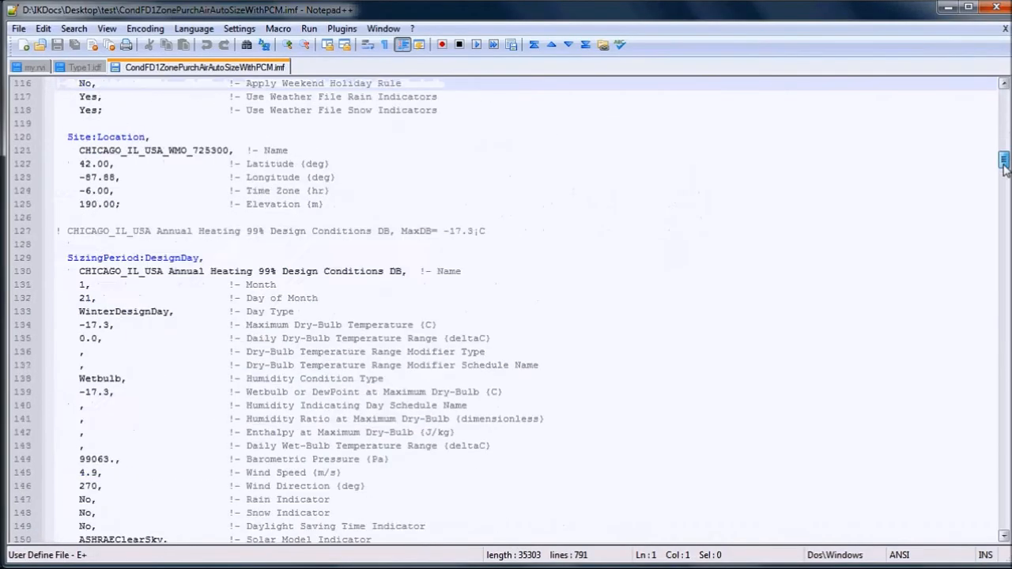
{"action": "scroll", "scroll_direction": "down", "scroll_amount": 3}
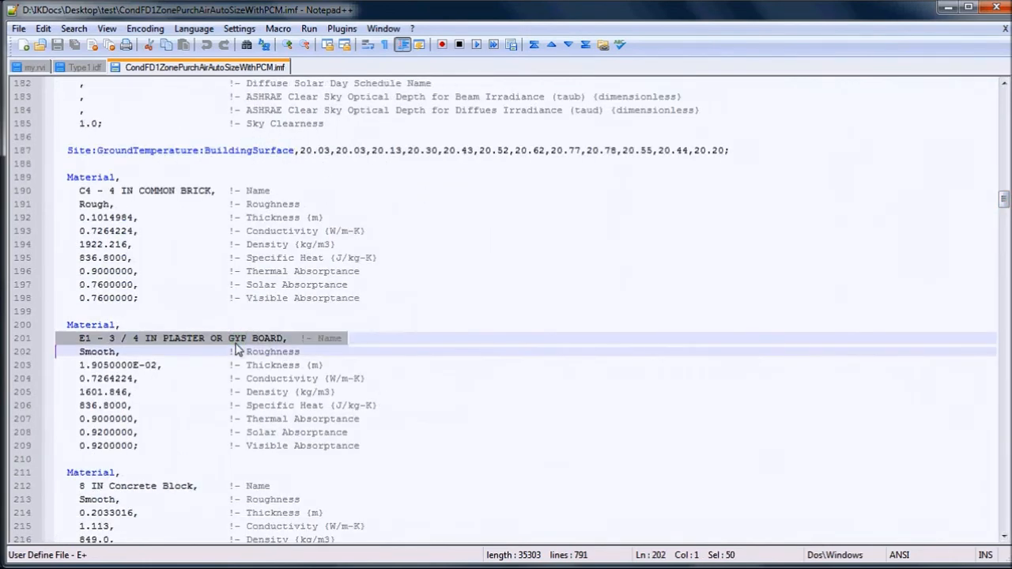
{"action": "scroll", "scroll_direction": "down", "scroll_amount": 3}
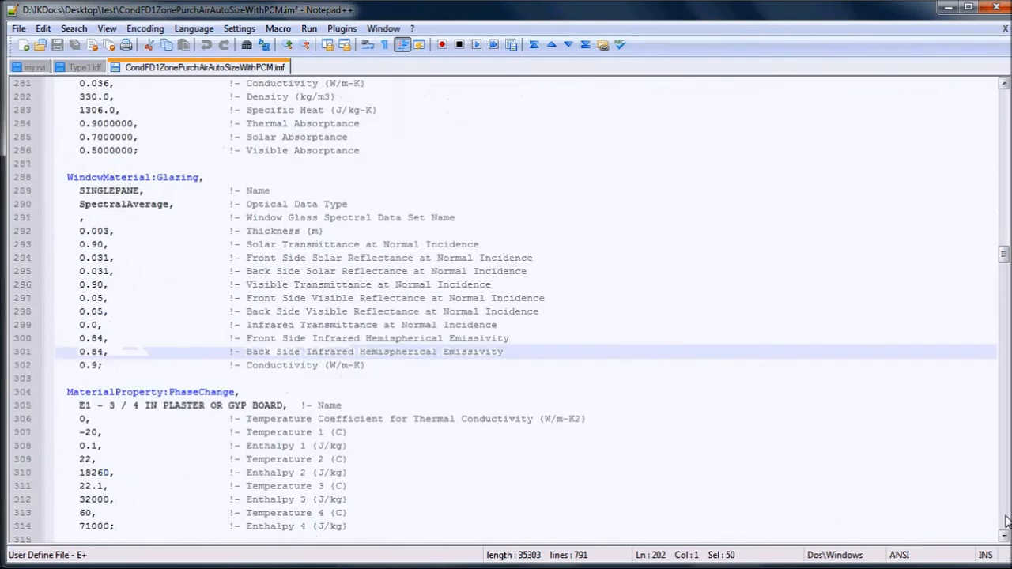
{"action": "left_click", "coordinate": [158, 384]}
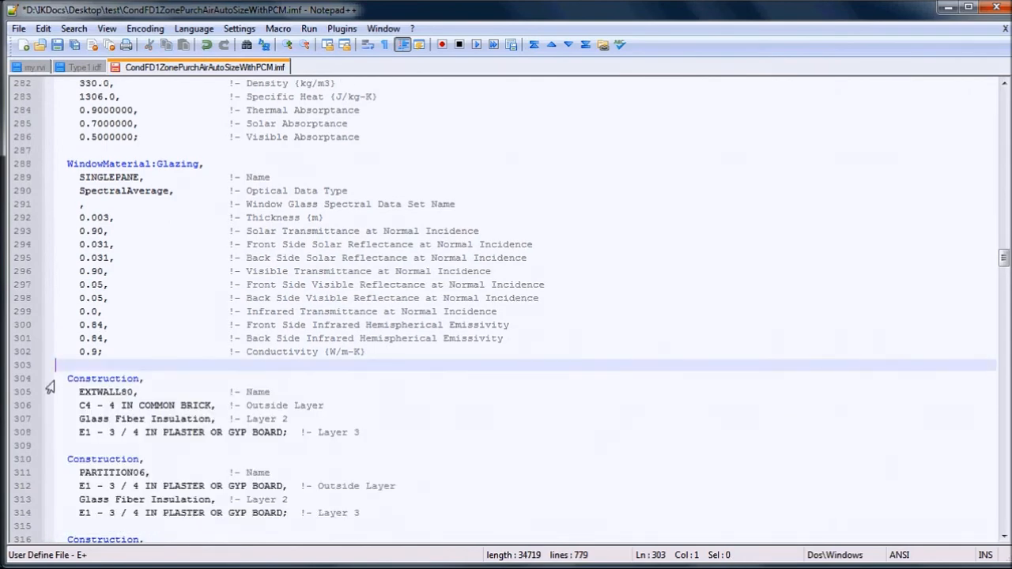
{"action": "left_click_drag", "start_coordinate": [66, 378], "coordinate": [79, 434]}
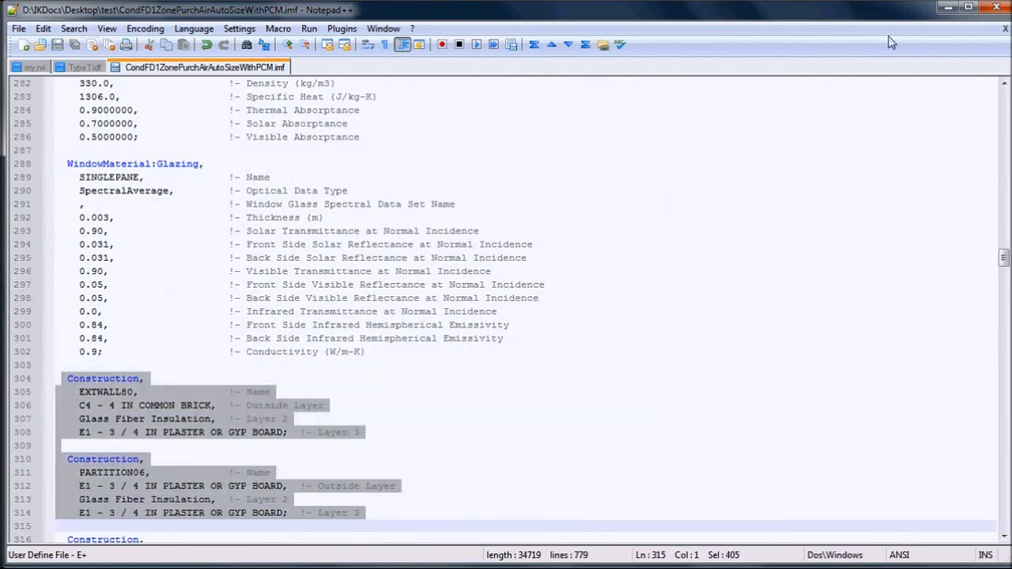
{"action": "left_click", "coordinate": [86, 67]}
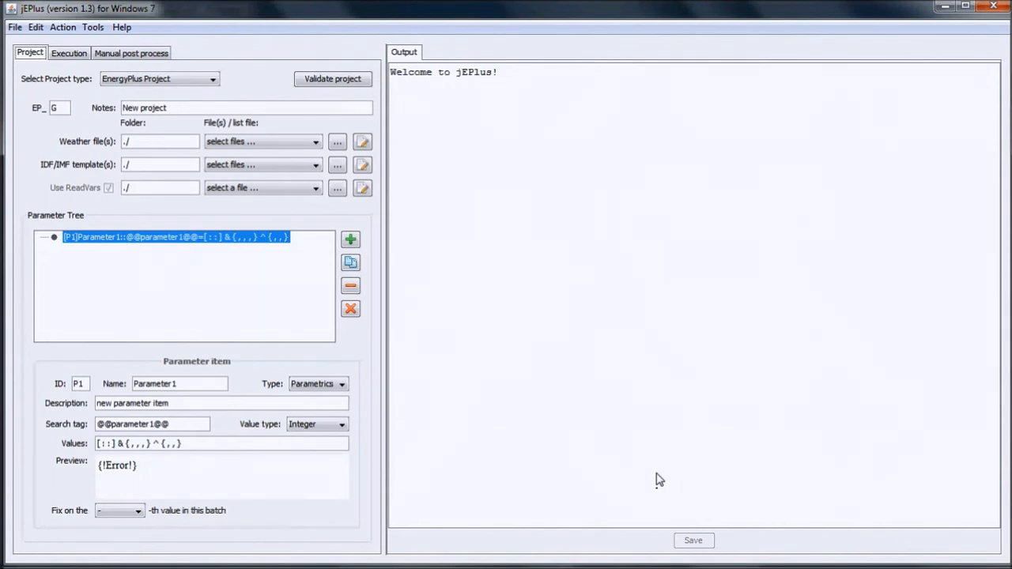
{"action": "mouse_move", "coordinate": [86, 166]}
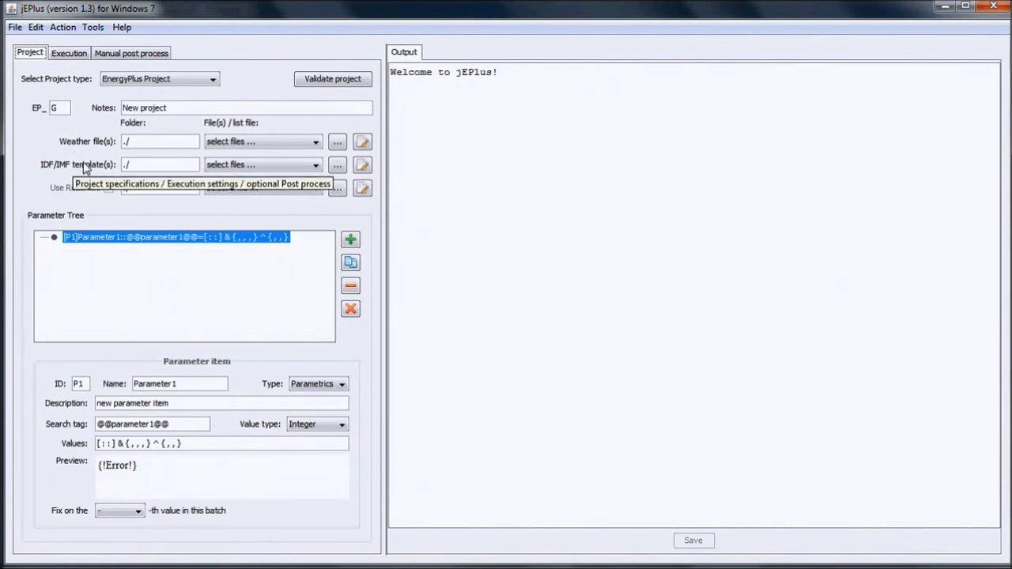
{"action": "mouse_move", "coordinate": [307, 156]}
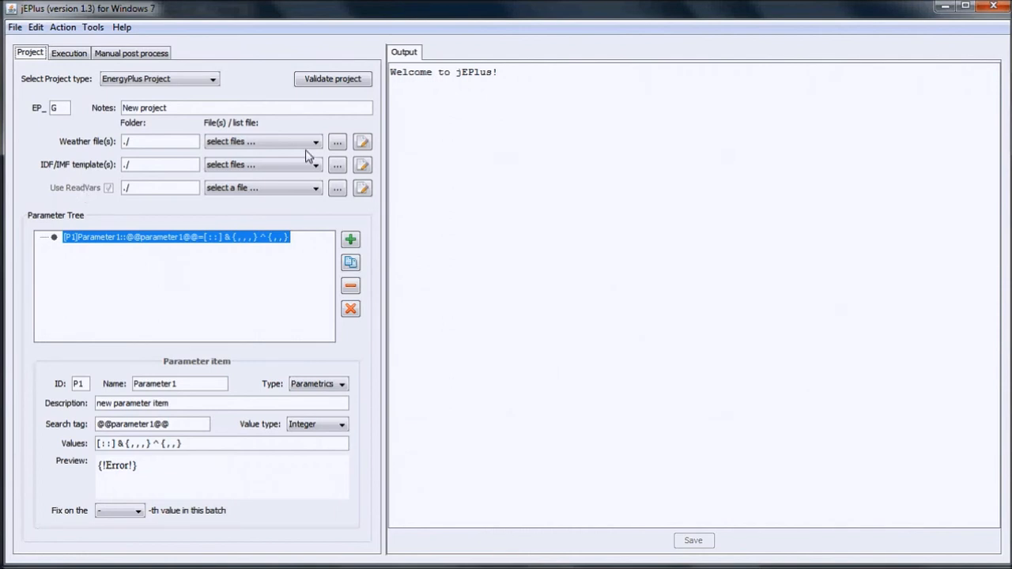
Assign the Chicago O'Hare .epw weather file and my.rvi results list to the project
{"action": "left_click", "coordinate": [337, 143]}
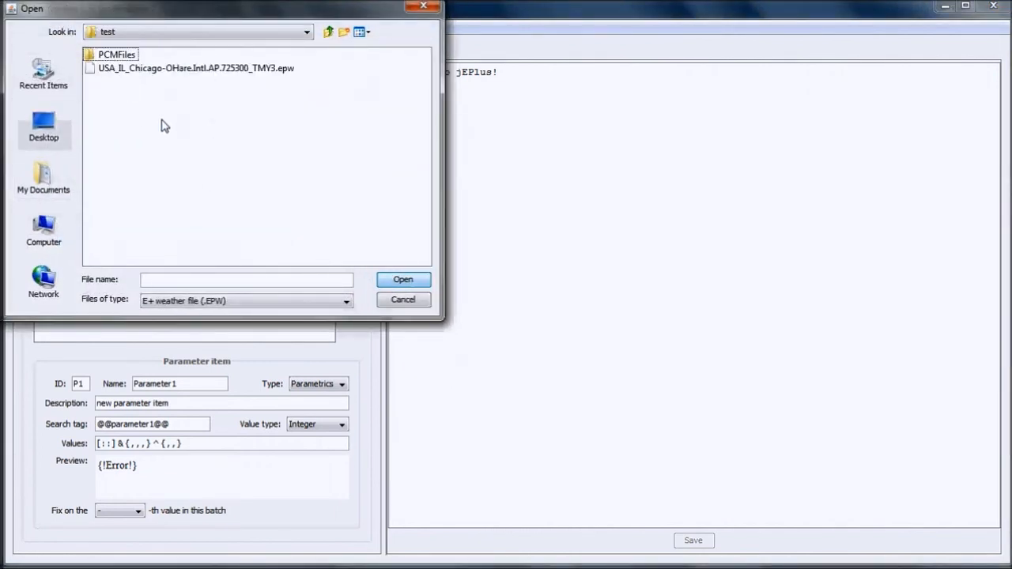
{"action": "left_click", "coordinate": [402, 279]}
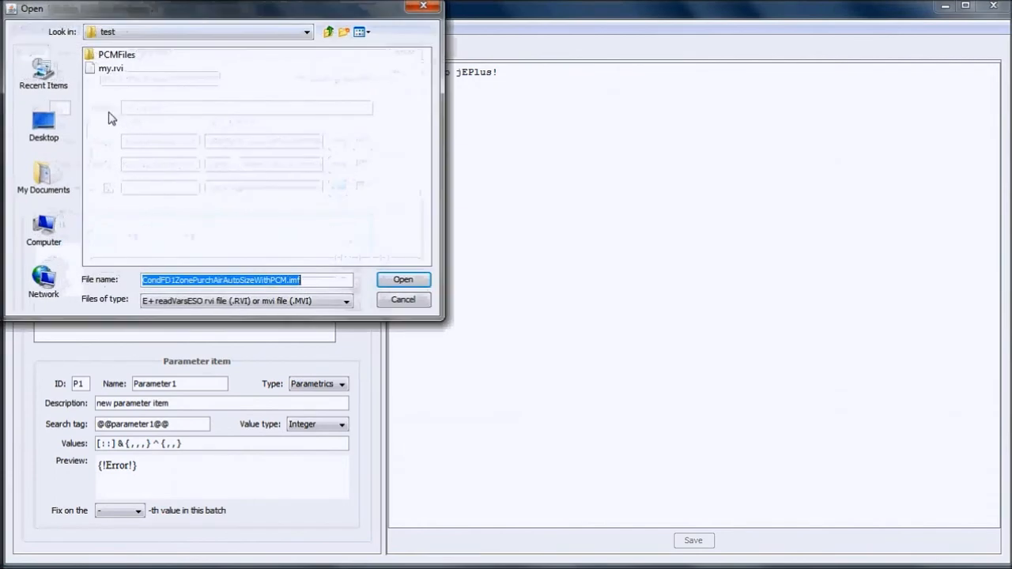
{"action": "left_click", "coordinate": [110, 68]}
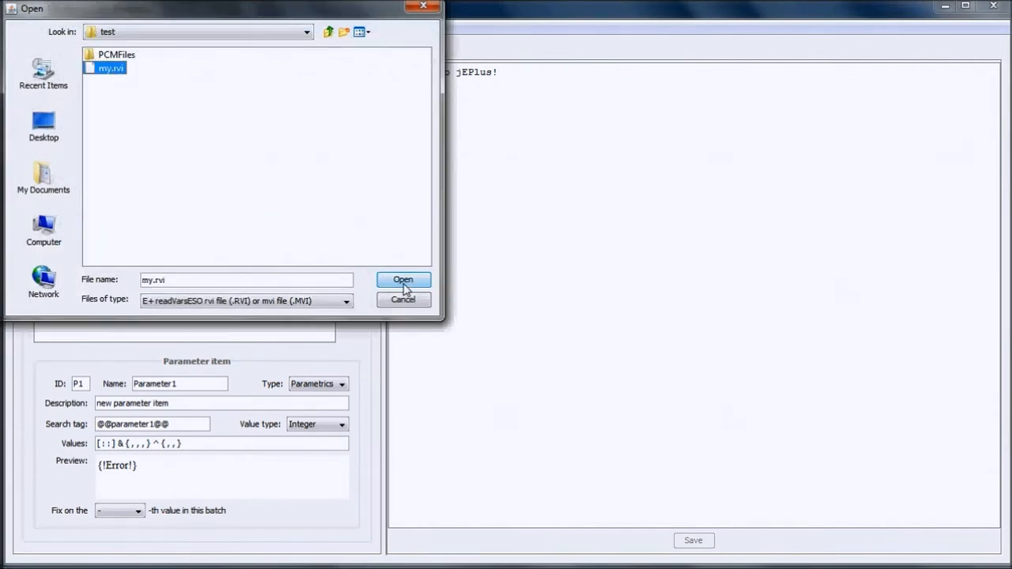
{"action": "left_click", "coordinate": [402, 278]}
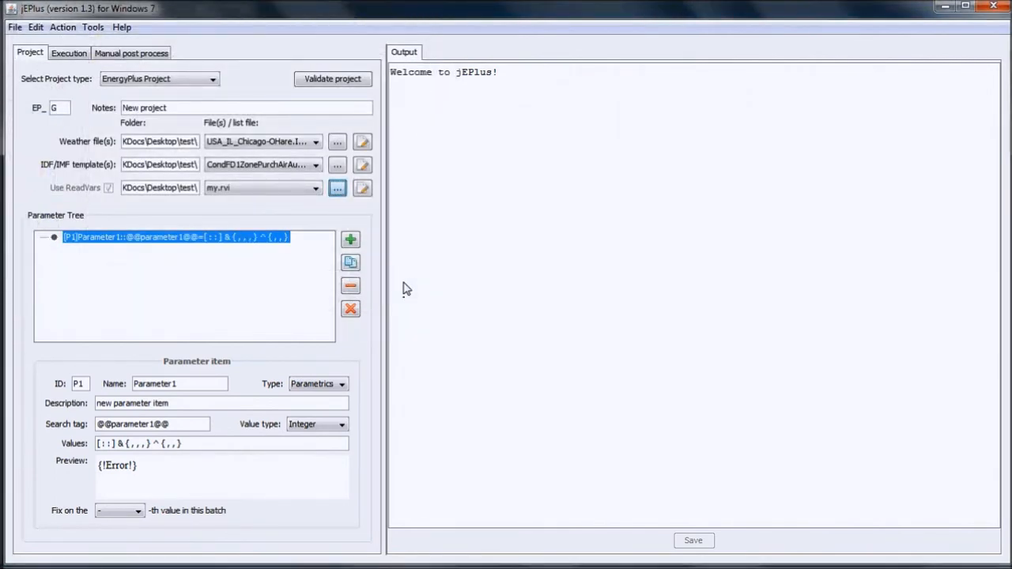
{"action": "mouse_move", "coordinate": [339, 187]}
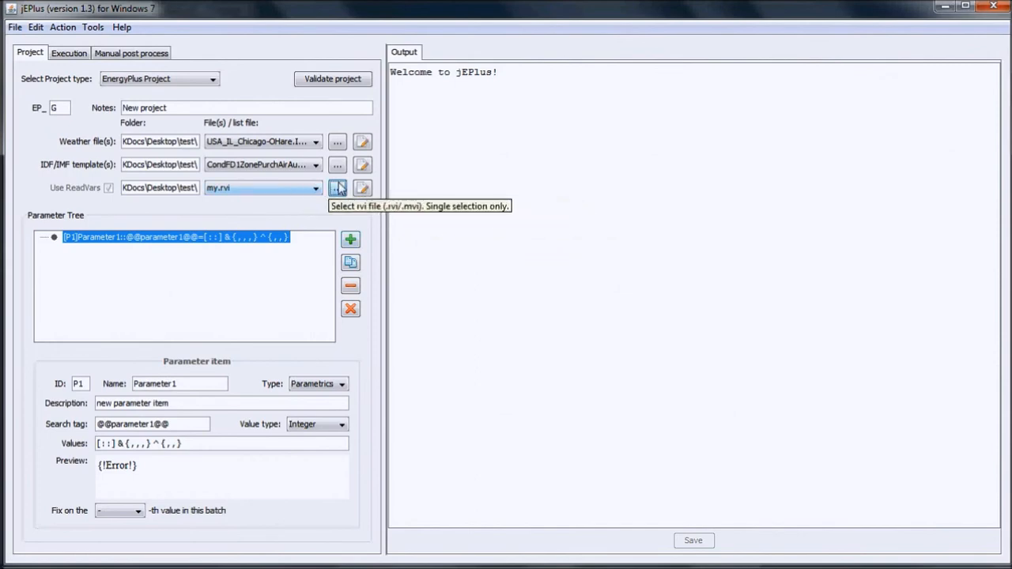
{"action": "mouse_move", "coordinate": [362, 166]}
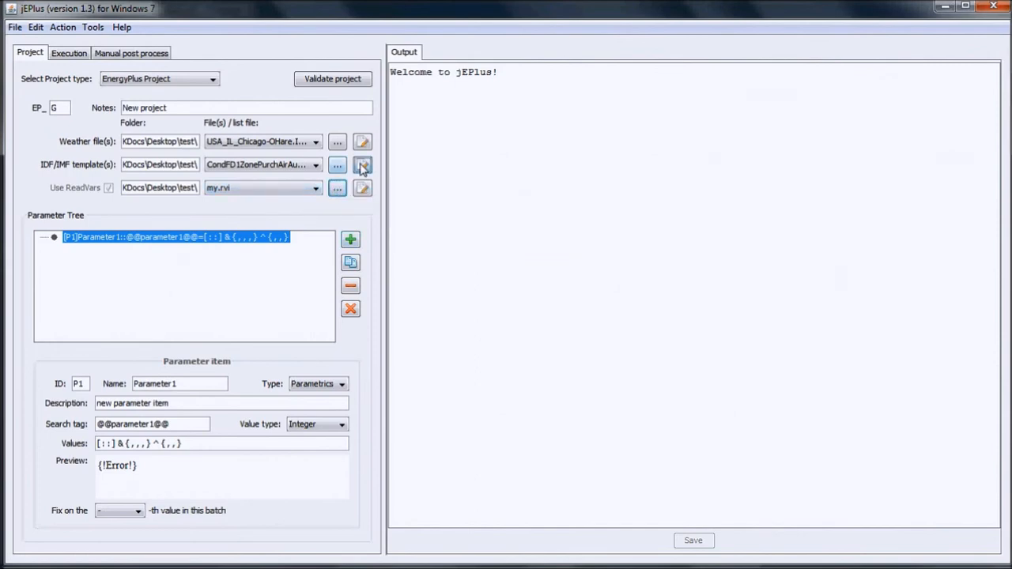
Open the PCM template in the editor and grab the PCMFiles folder path for ##fileprefix
{"action": "left_click", "coordinate": [362, 164]}
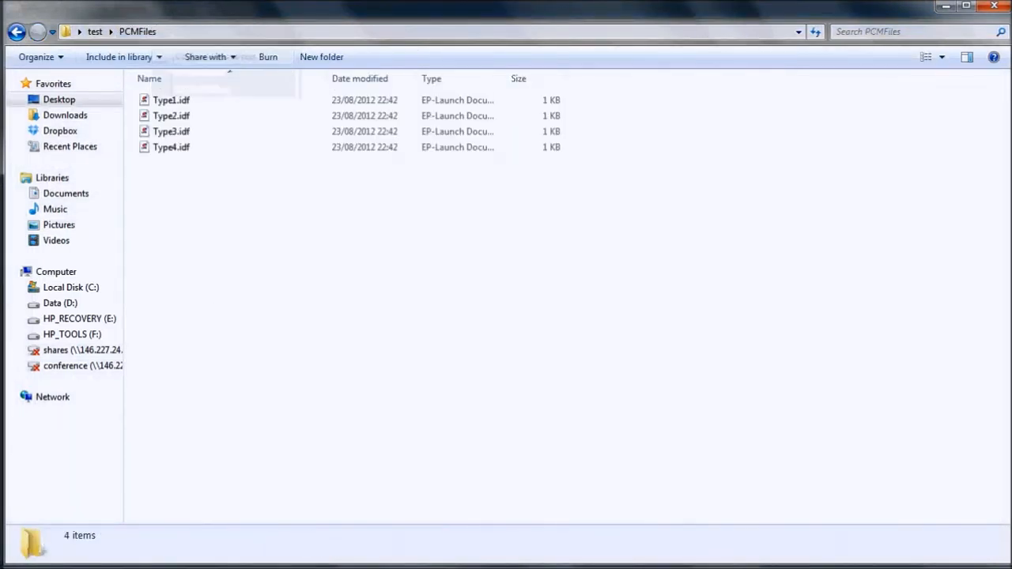
{"action": "double_click", "coordinate": [171, 100]}
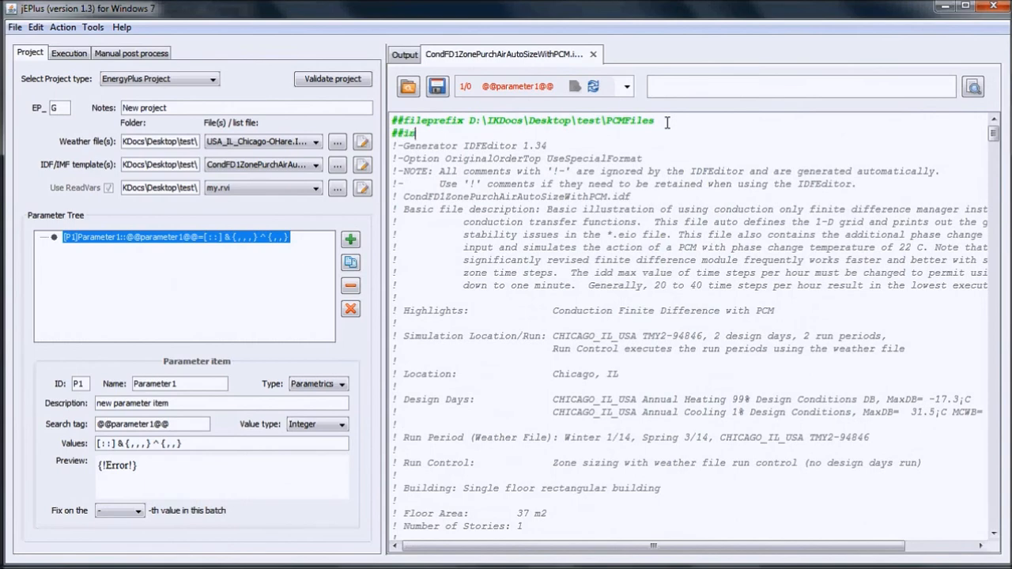
{"action": "type", "text": "clude"}
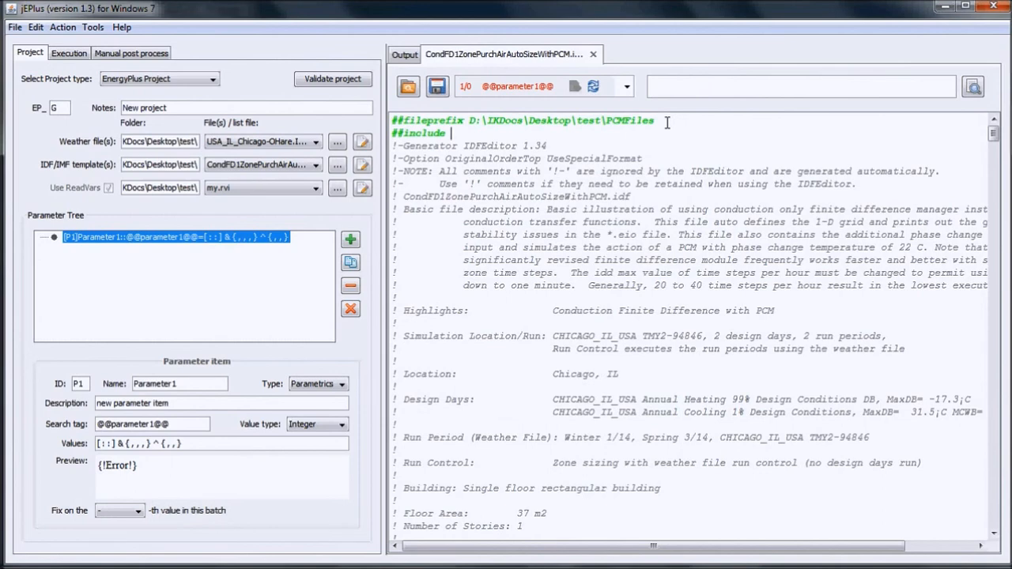
{"action": "type", "text": "Type"}
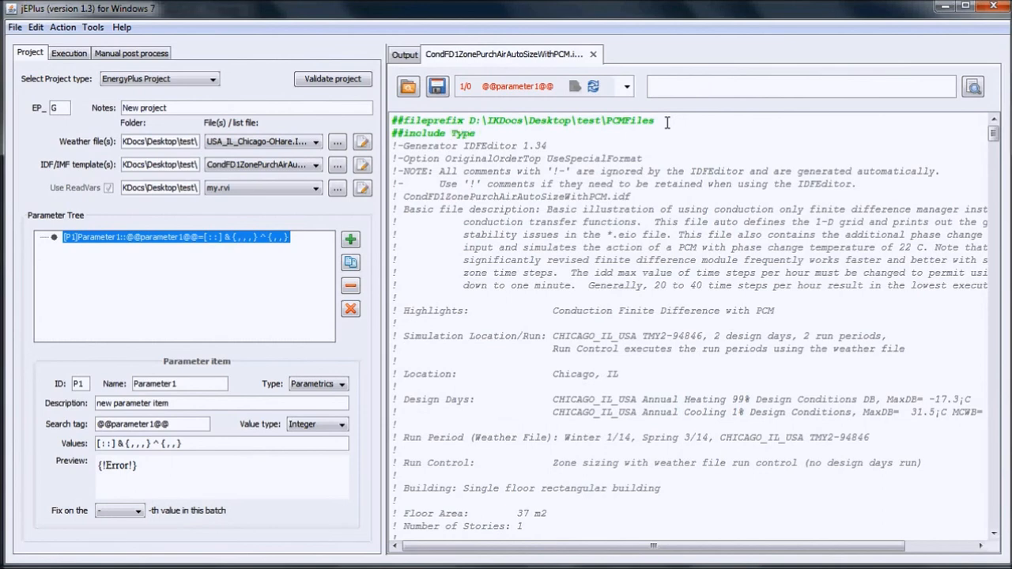
{"action": "type", "text": "@@type"}
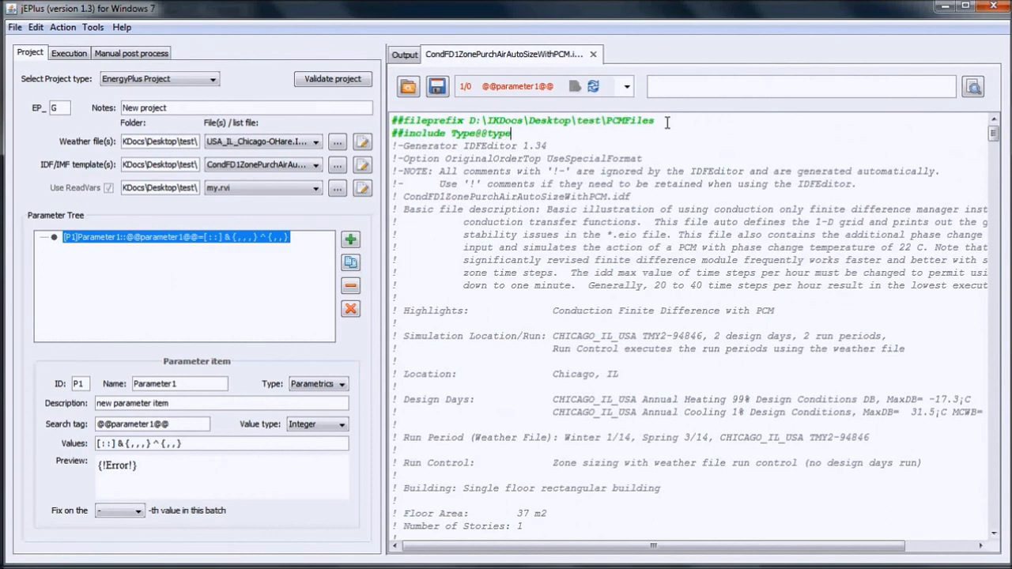
{"action": "type", "text": "@@.1"}
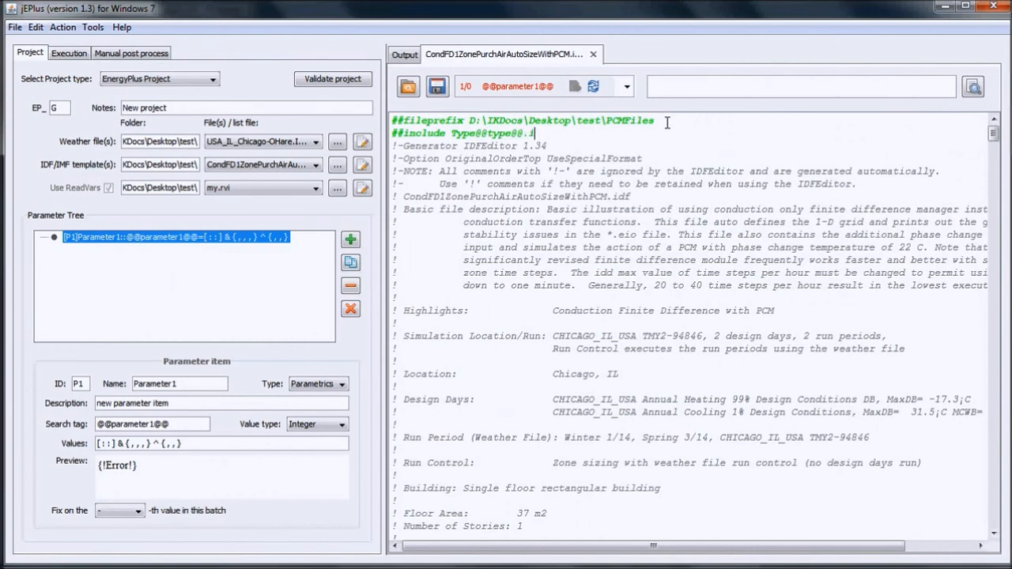
{"action": "type", "text": "idf"}
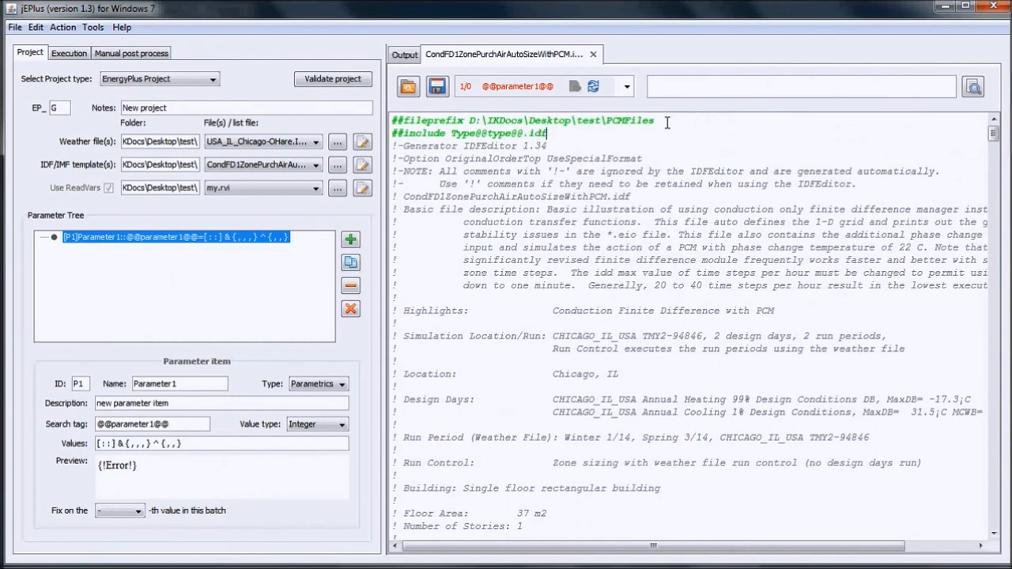
{"action": "double_click", "coordinate": [499, 133]}
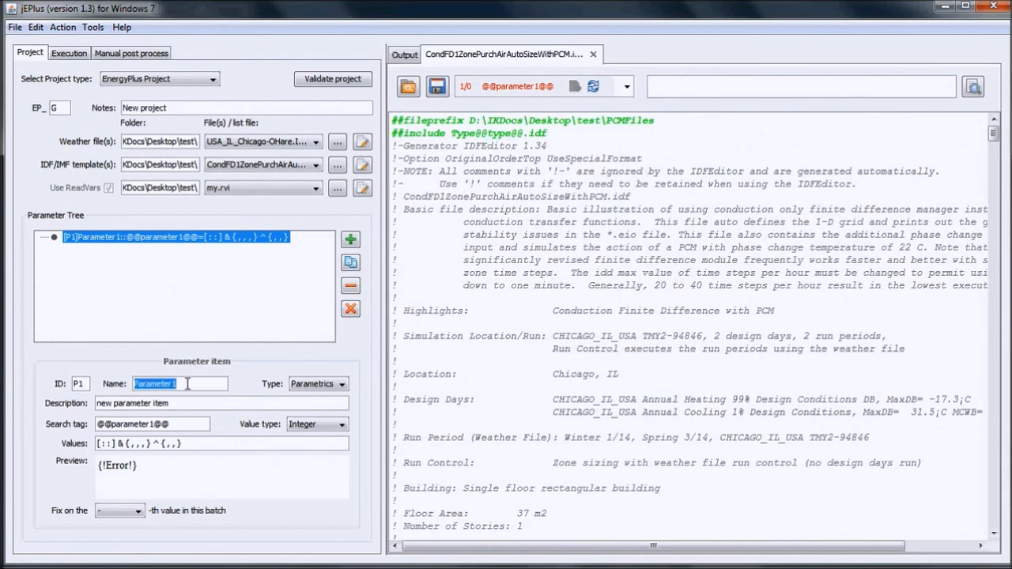
{"action": "type", "text": "PCM"}
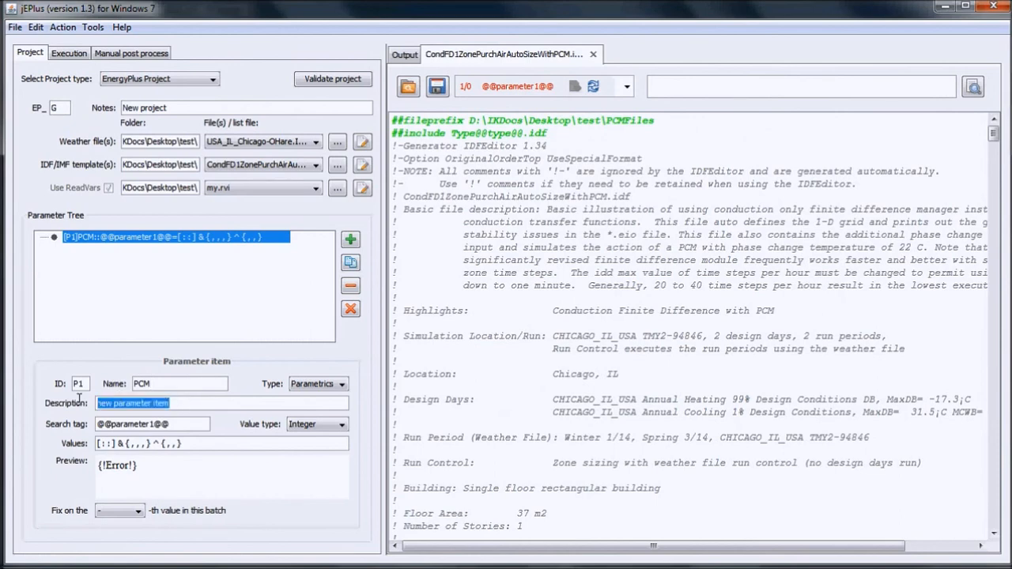
{"action": "type", "text": "PCM"}
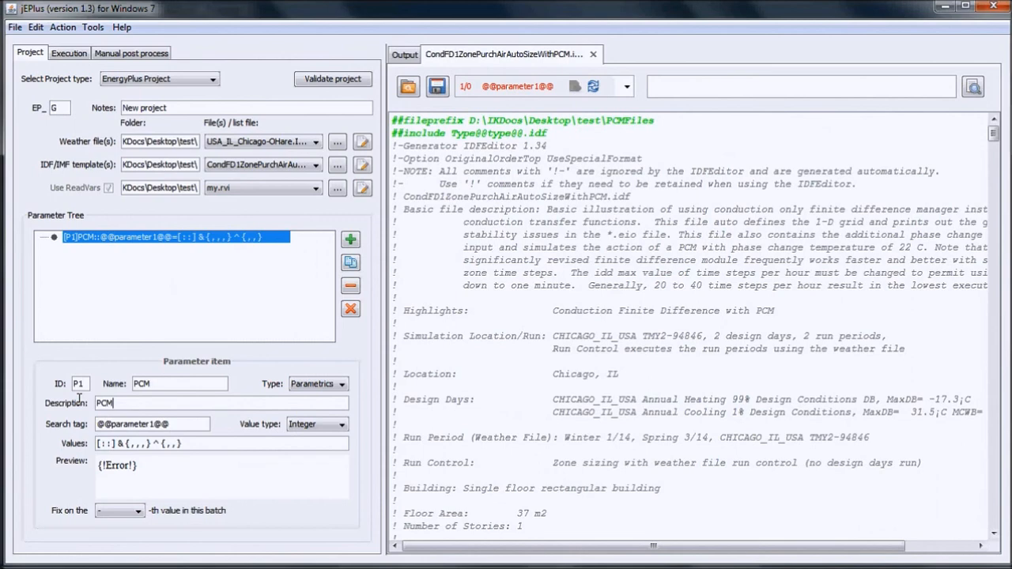
{"action": "type", "text": "Type"}
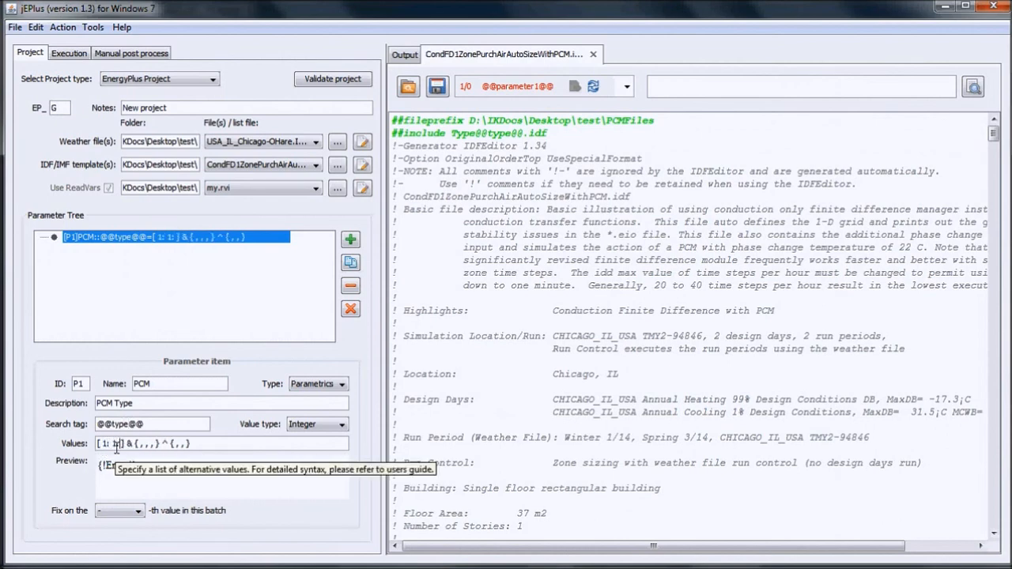
{"action": "type", "text": "4]"}
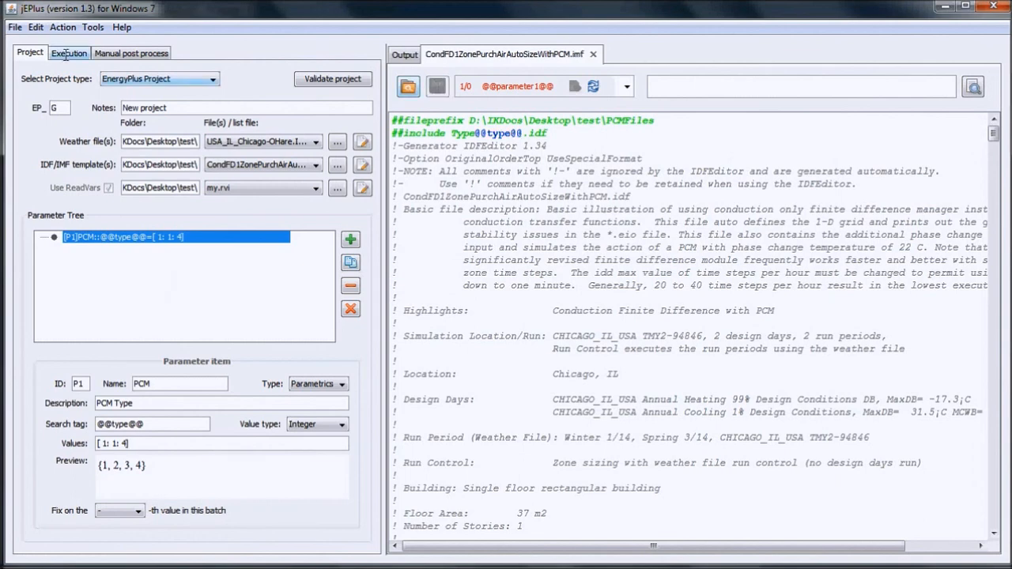
Save the project as pcm.jep in the Desktop\test folder
{"action": "left_click", "coordinate": [14, 27]}
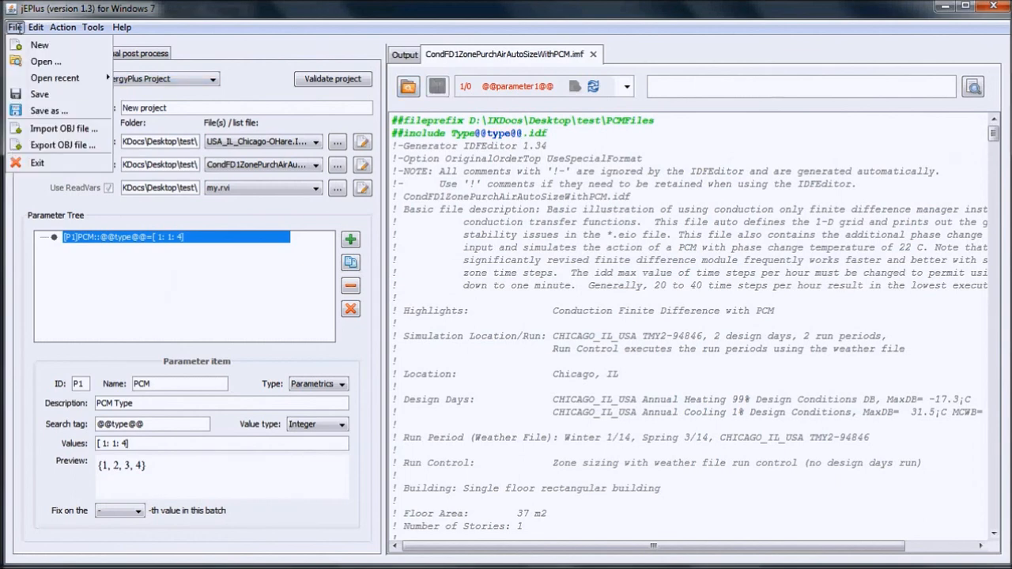
{"action": "left_click", "coordinate": [47, 111]}
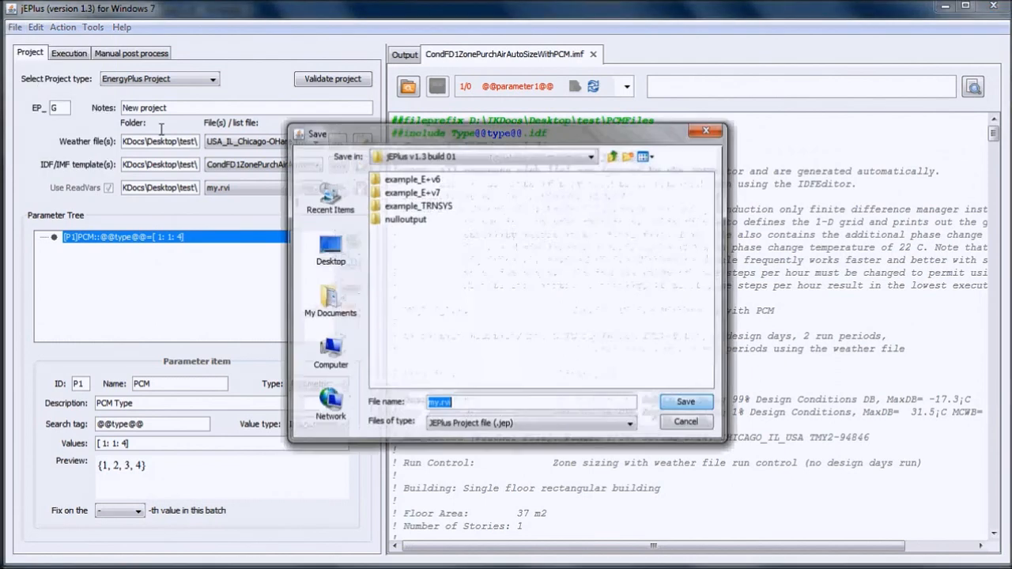
{"action": "left_click", "coordinate": [329, 250]}
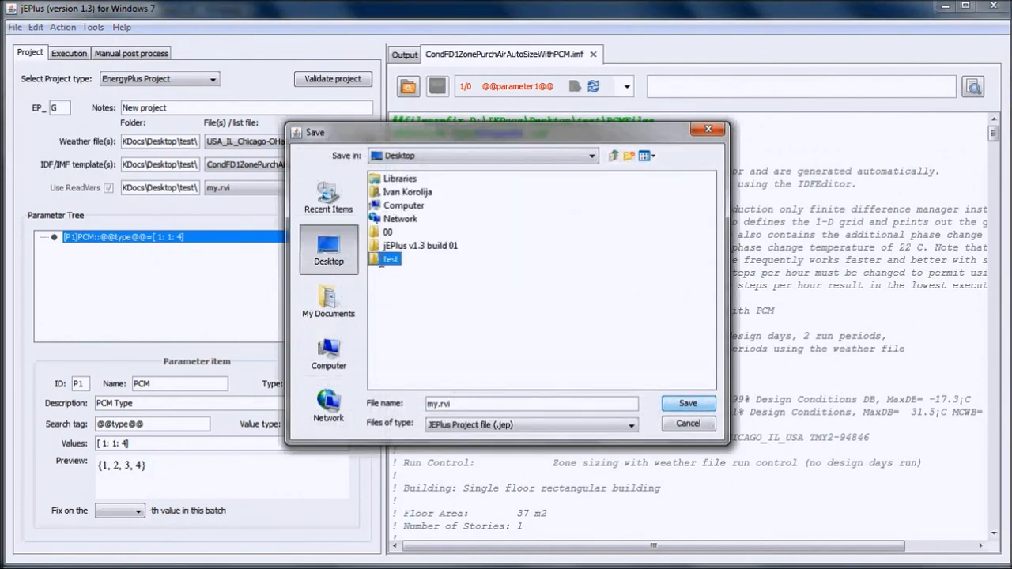
{"action": "double_click", "coordinate": [389, 260]}
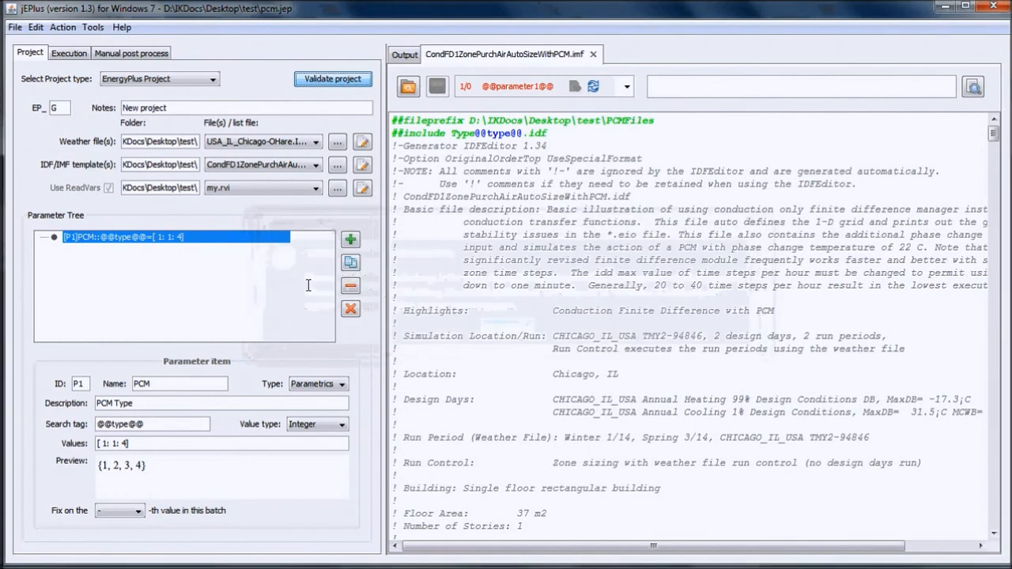
Start simulating all four jobs from the Execution settings
{"action": "left_click", "coordinate": [69, 54]}
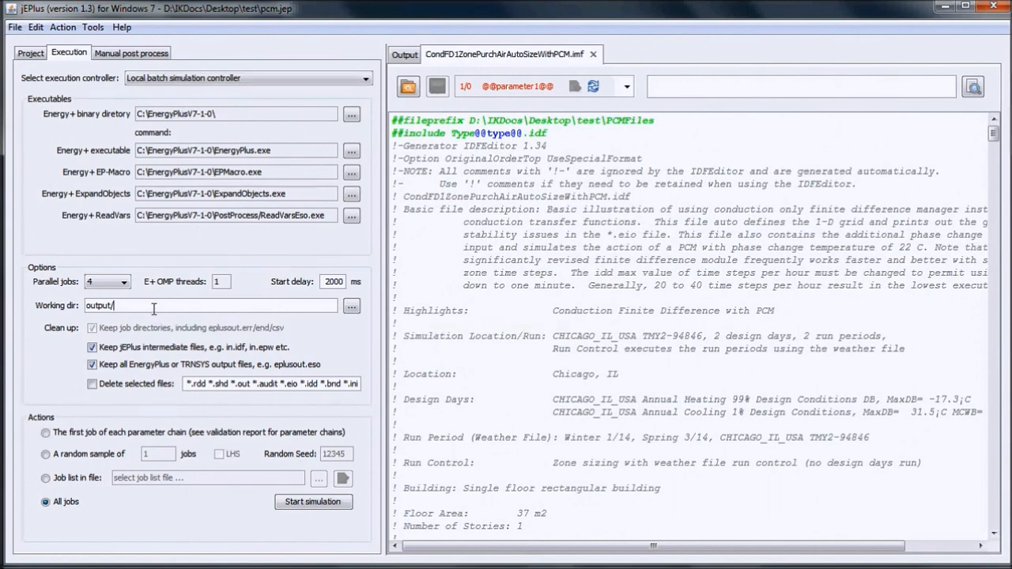
{"action": "left_click", "coordinate": [313, 503]}
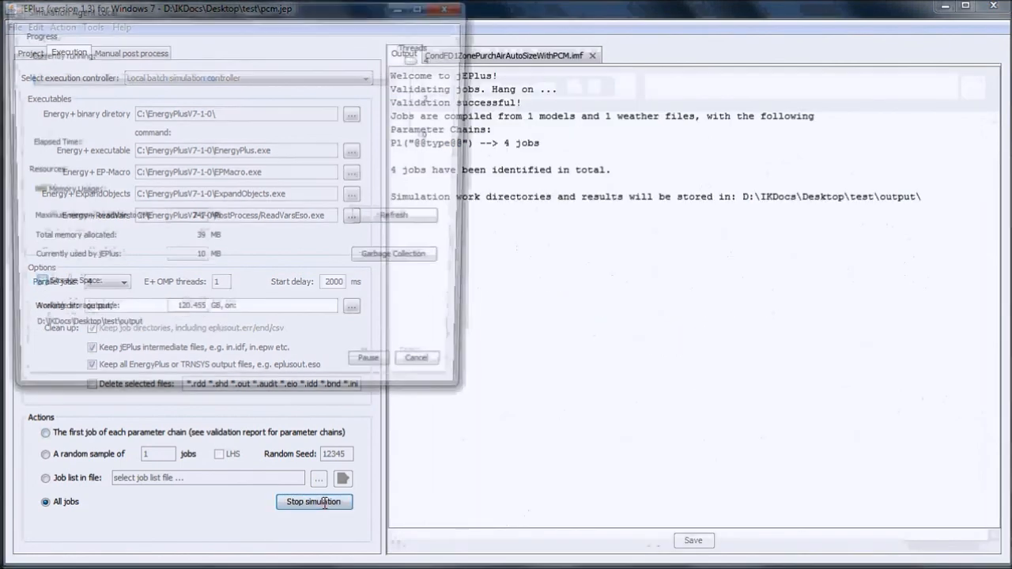
{"action": "left_click", "coordinate": [313, 503]}
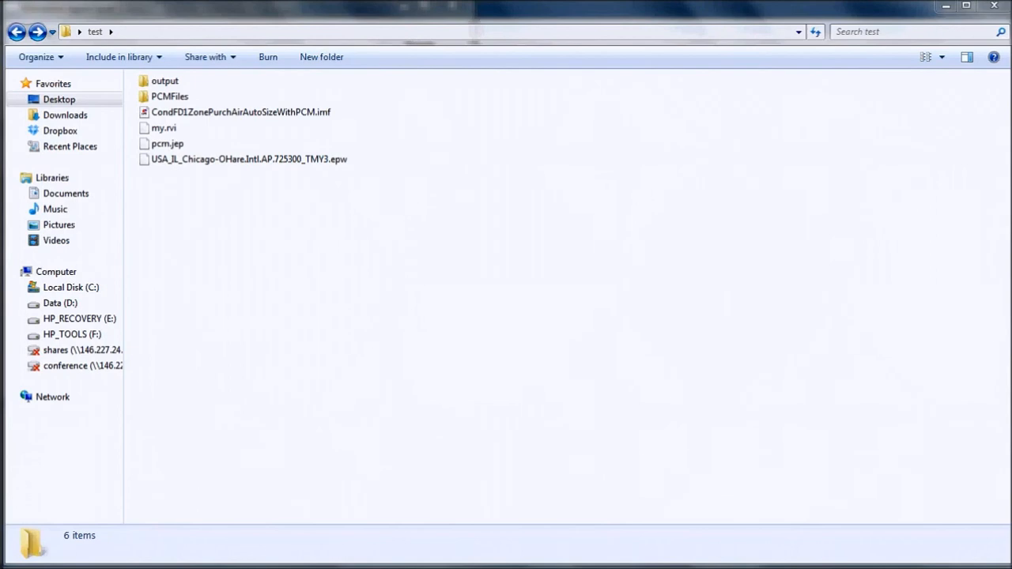
Open the output folder and select the first job folder EP_G-T_0-W_0-P1_0
{"action": "left_click", "coordinate": [164, 80]}
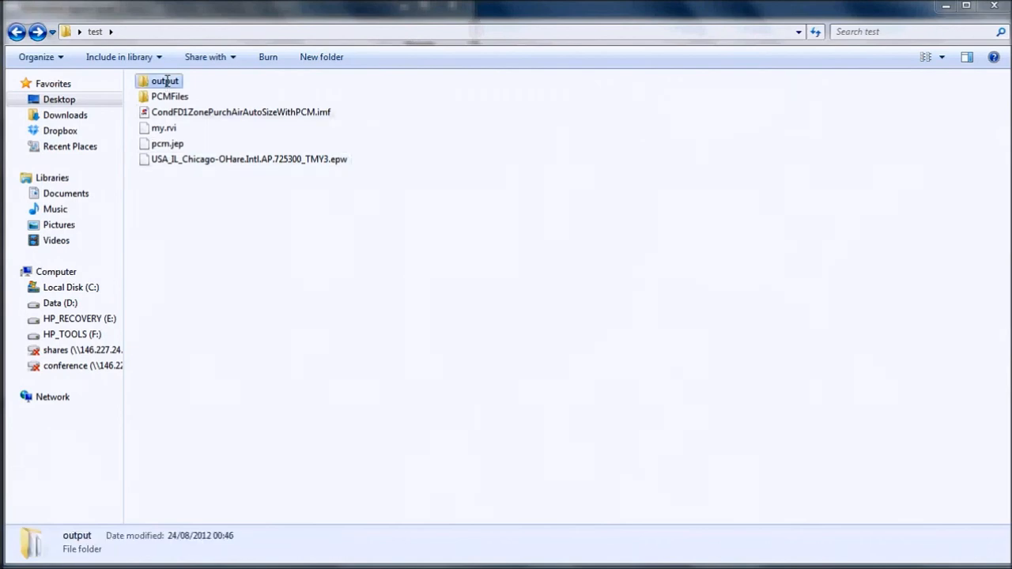
{"action": "double_click", "coordinate": [165, 81]}
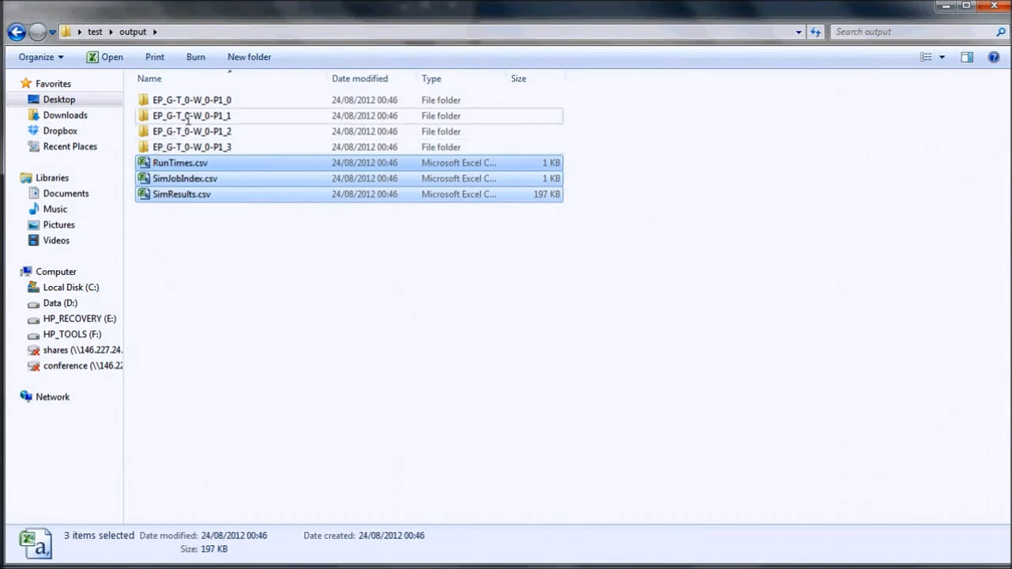
{"action": "left_click", "coordinate": [191, 100]}
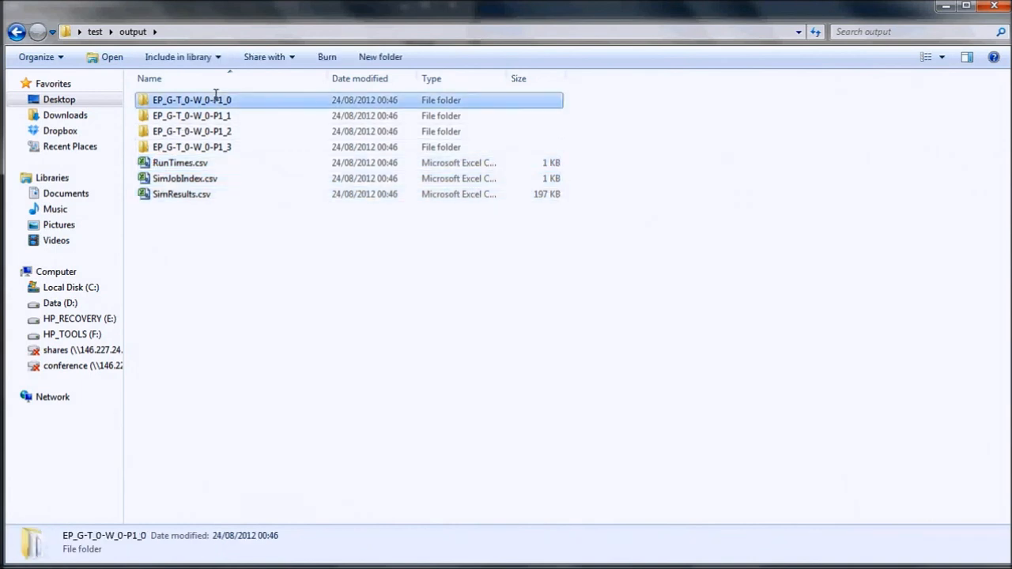